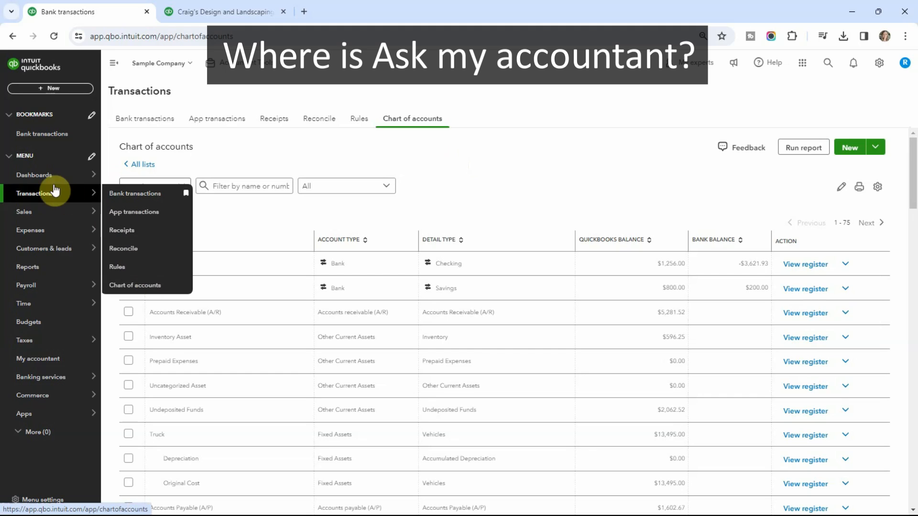
Step: Open the chart of accounts and scroll down to the Ask my accountant expense account
click(135, 285)
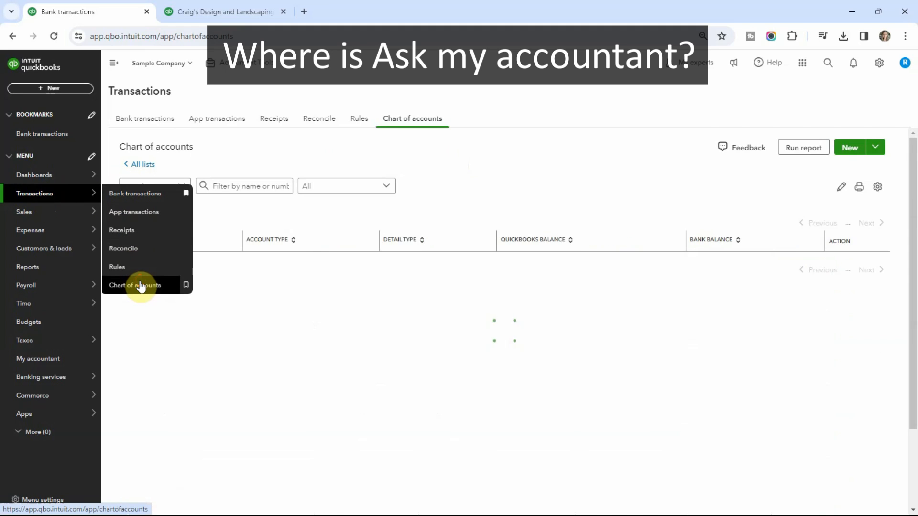
click(140, 285)
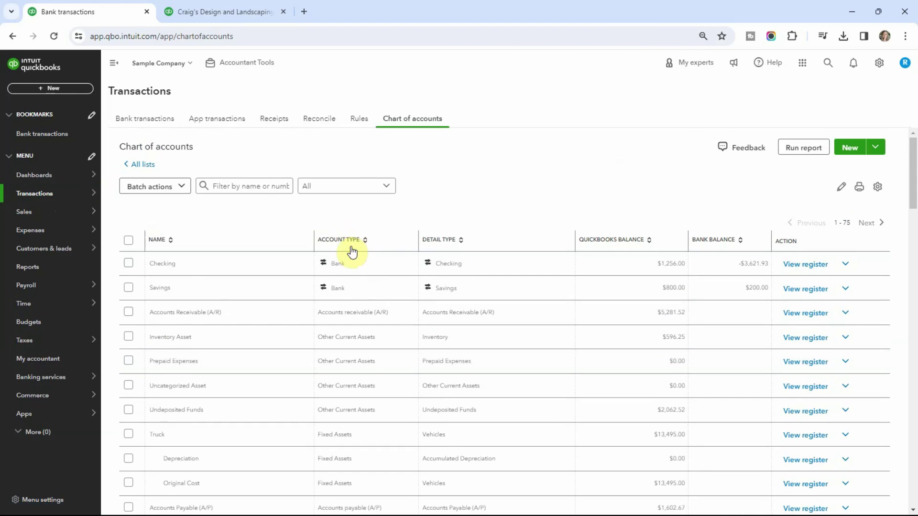
scroll(down, 3)
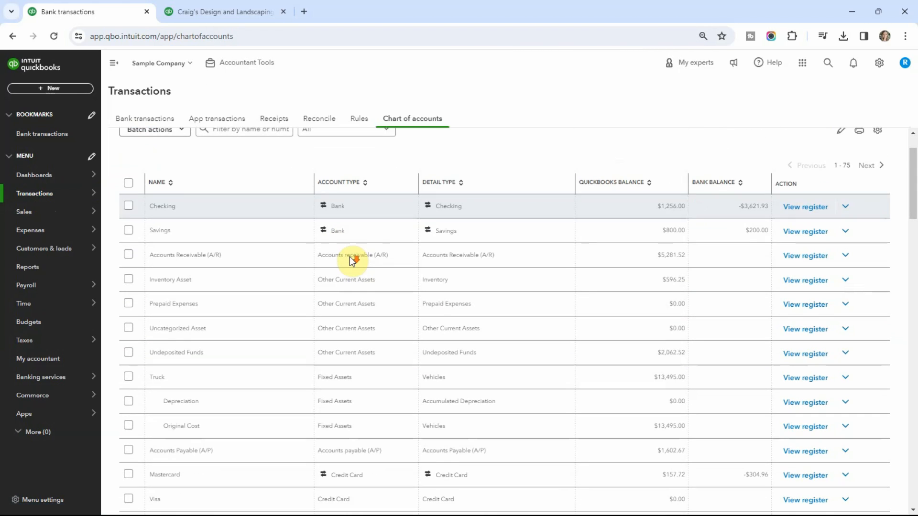
mouse_move(368, 285)
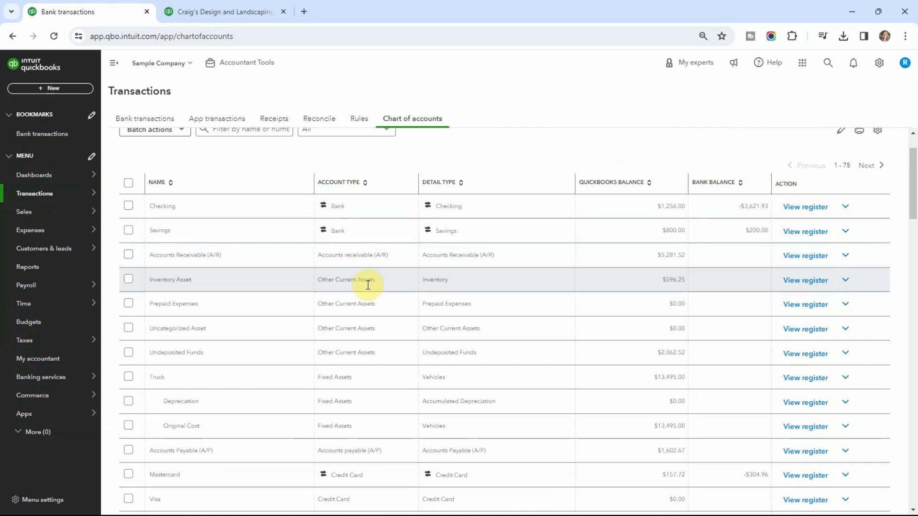
scroll(down, 3)
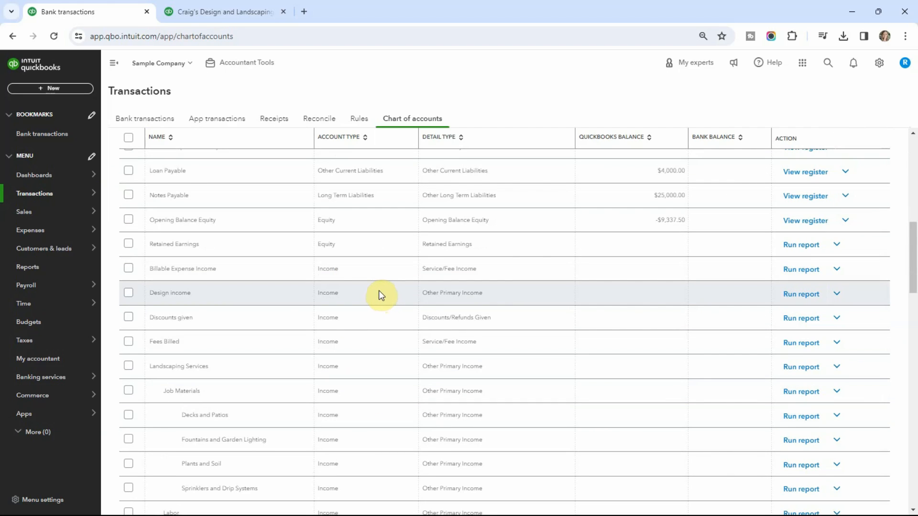
scroll(down, 3)
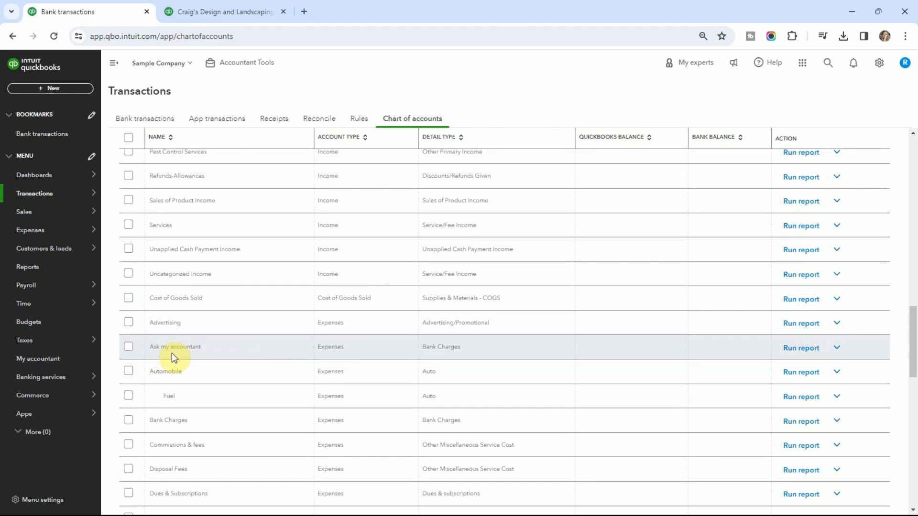
mouse_move(212, 355)
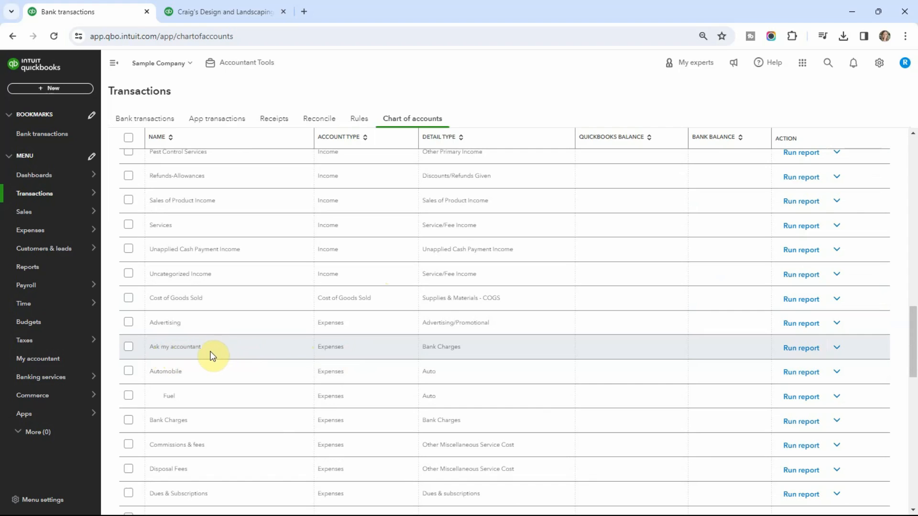
mouse_move(214, 360)
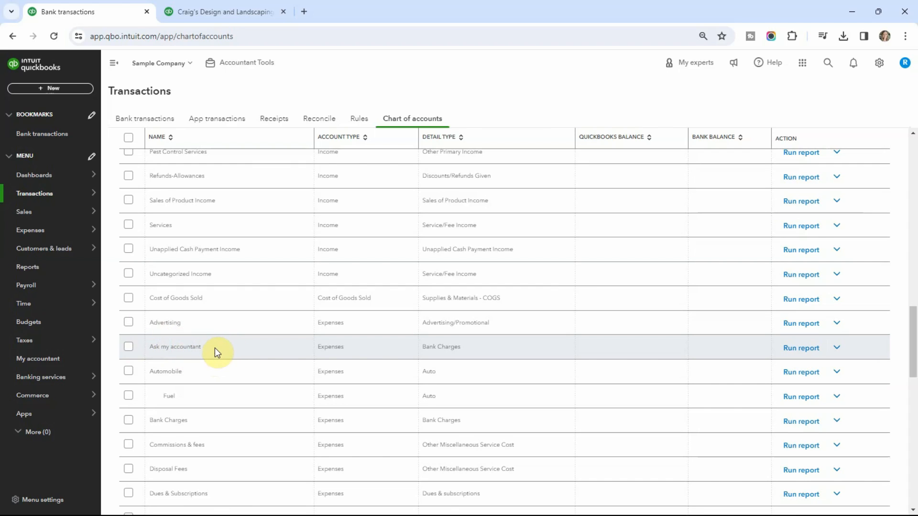
mouse_move(222, 350)
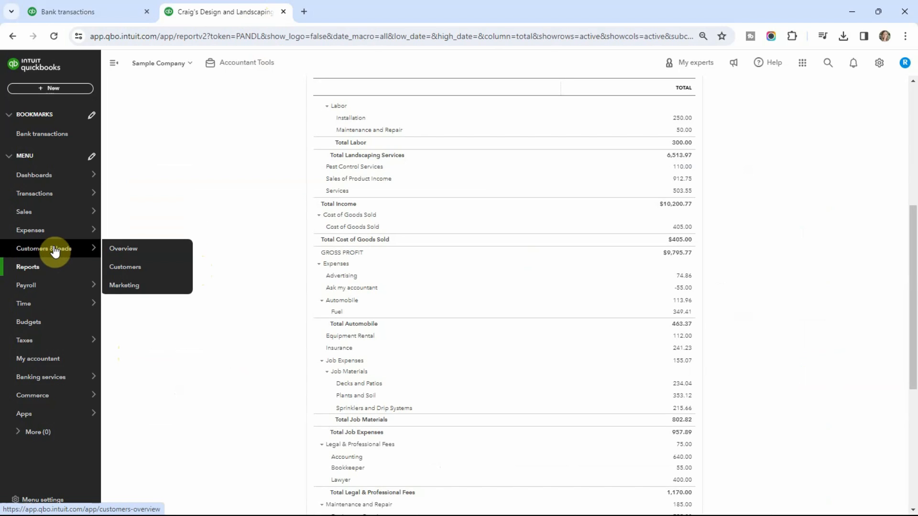
Step: Show Profit and Loss for All Dates, check Ask my accountant at -55.00, then return
click(27, 267)
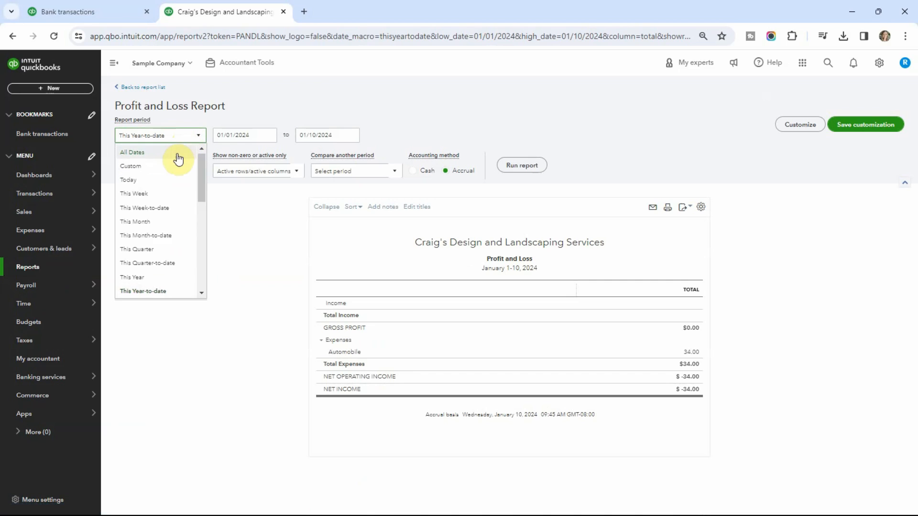
click(133, 153)
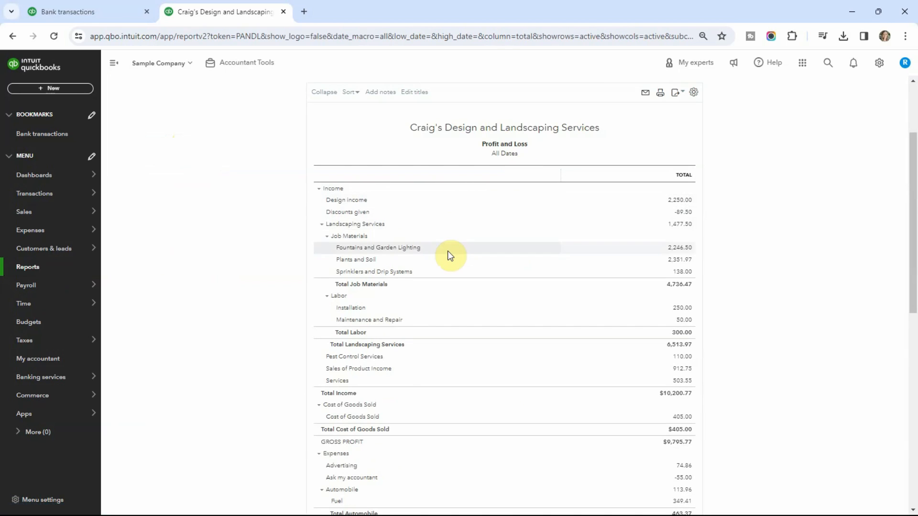
scroll(down, 3)
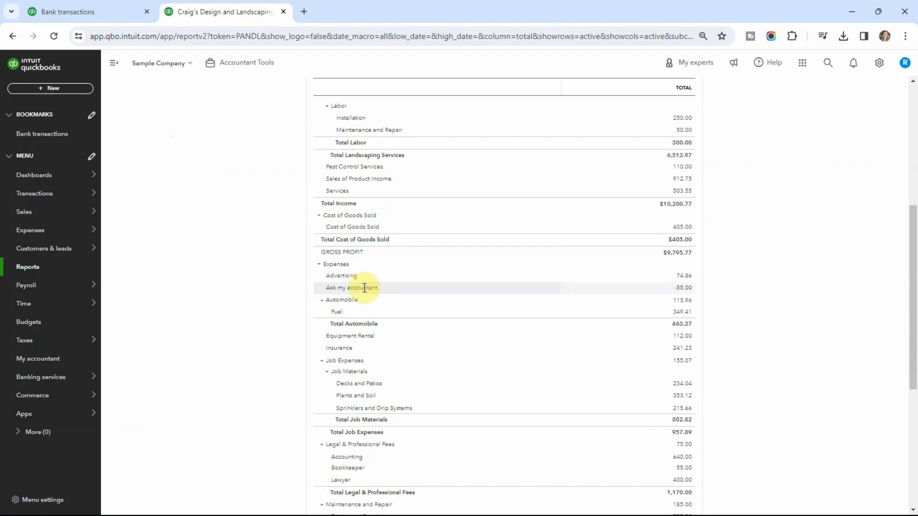
click(71, 12)
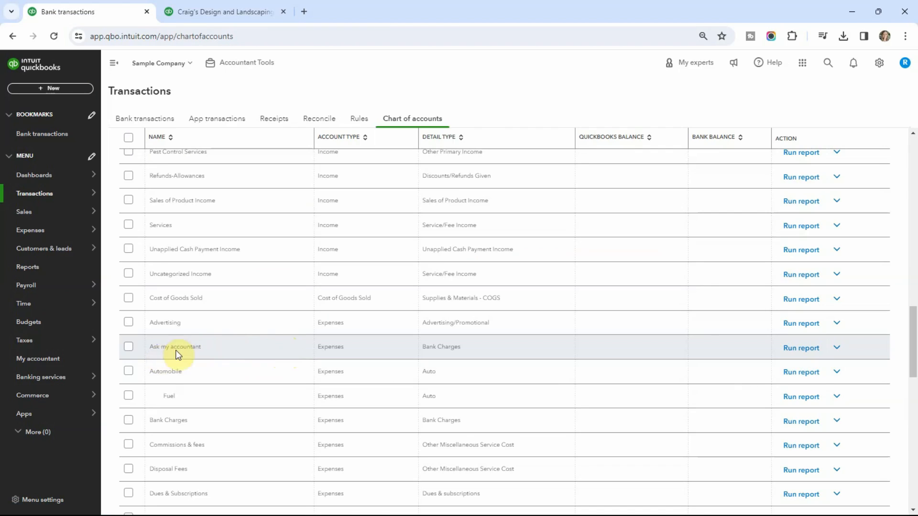
mouse_move(199, 350)
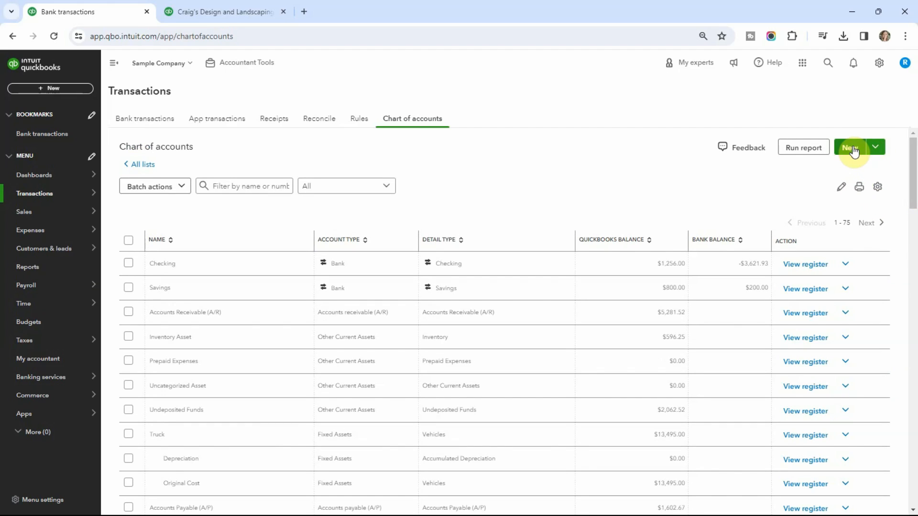
Step: Create and save an 'Ask Suzie' expense account nested under Ask my accountant
click(850, 147)
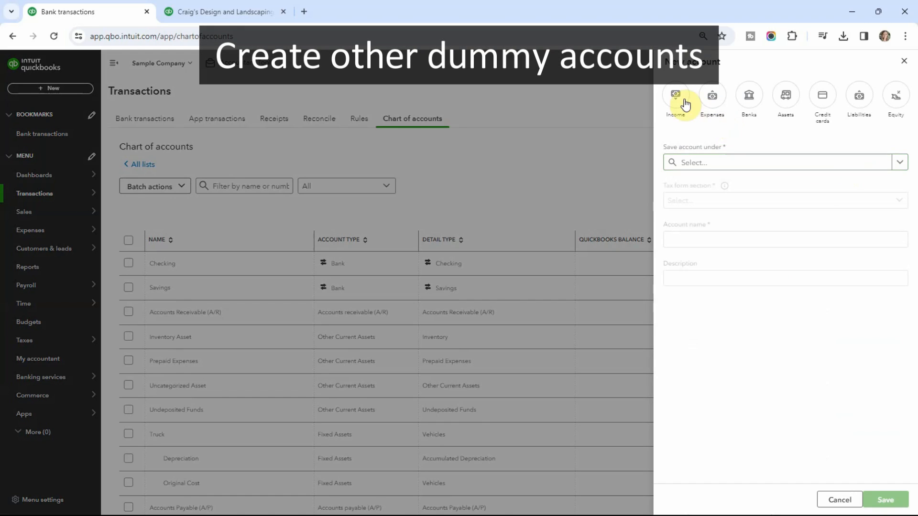
click(713, 94)
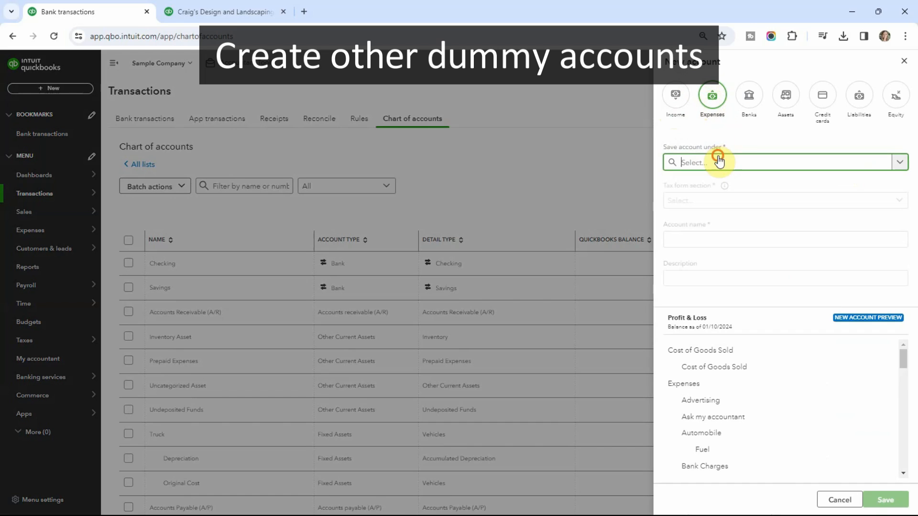
text(ask)
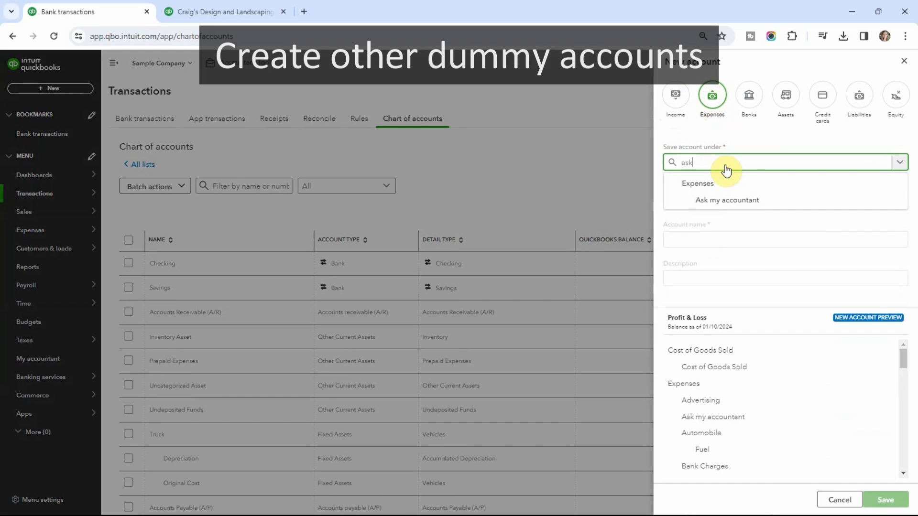
click(727, 200)
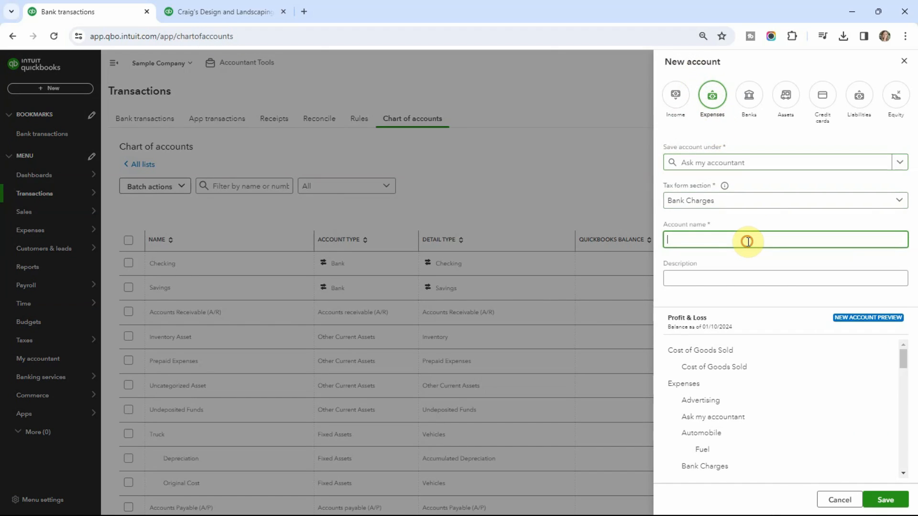
text(Ask S)
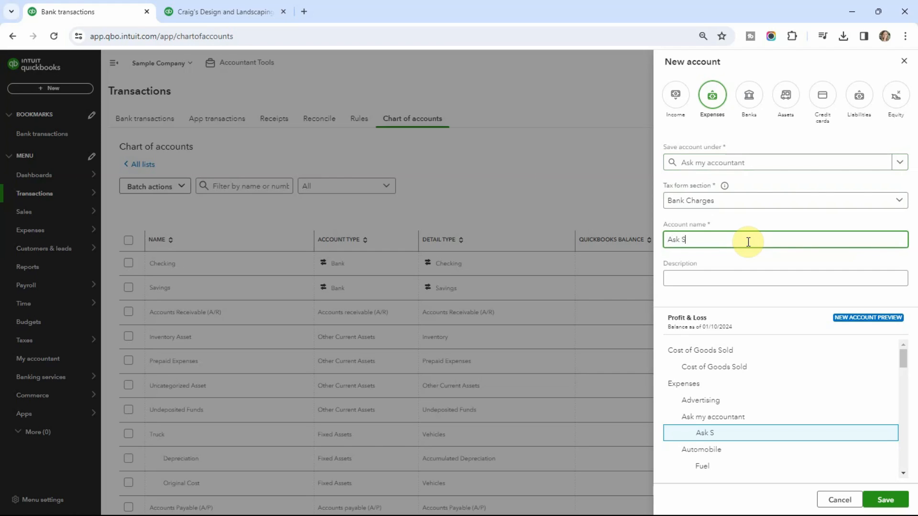
text(uzie)
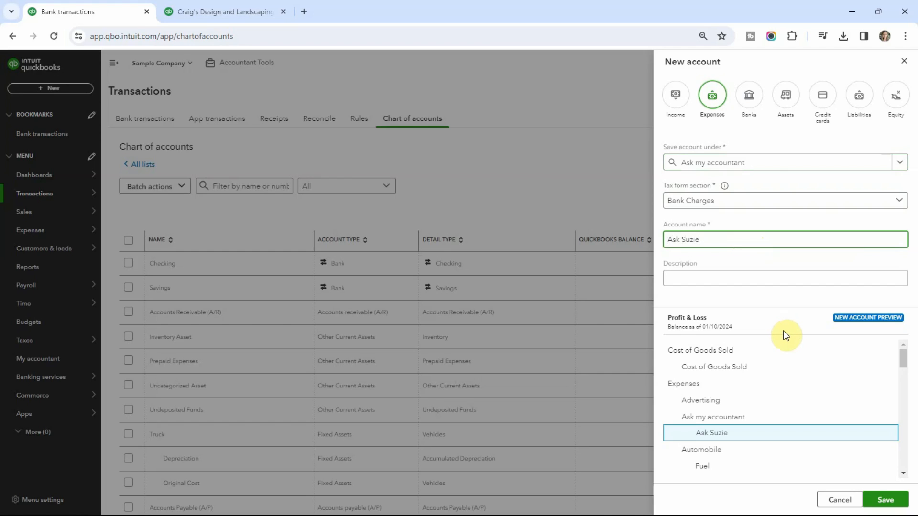
mouse_move(794, 461)
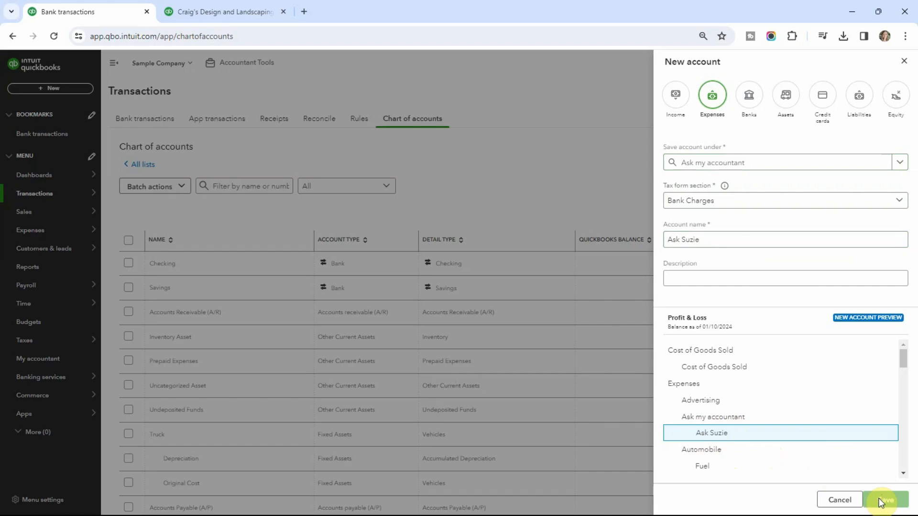
click(887, 513)
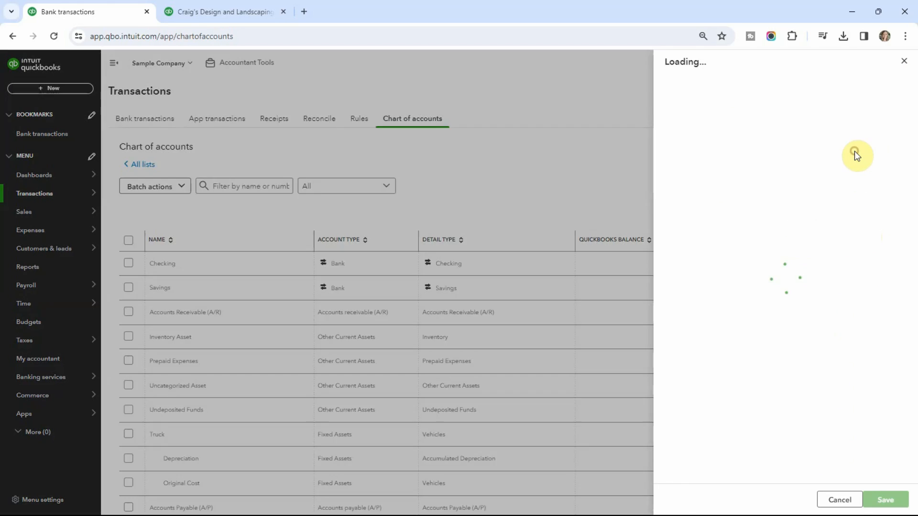
Step: Create and save a 'Depreciation' expense account nested under Ask my accountant
click(722, 162)
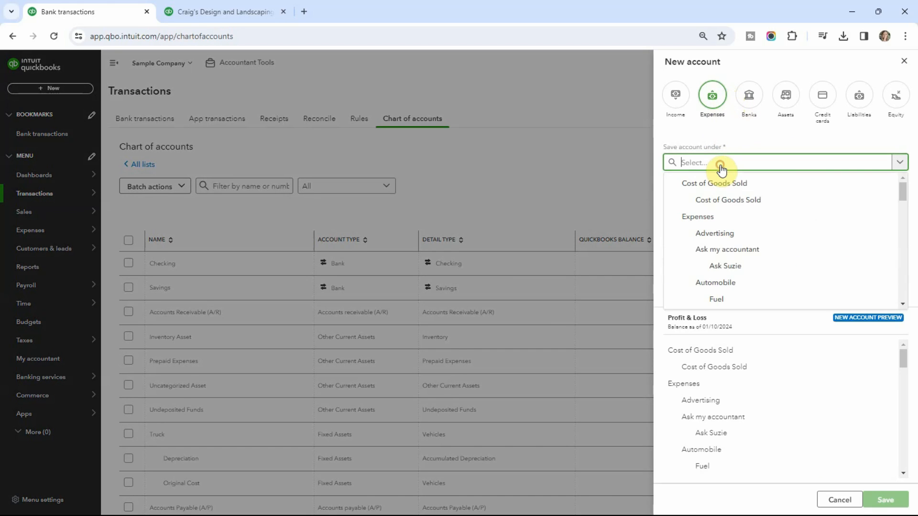
text(as)
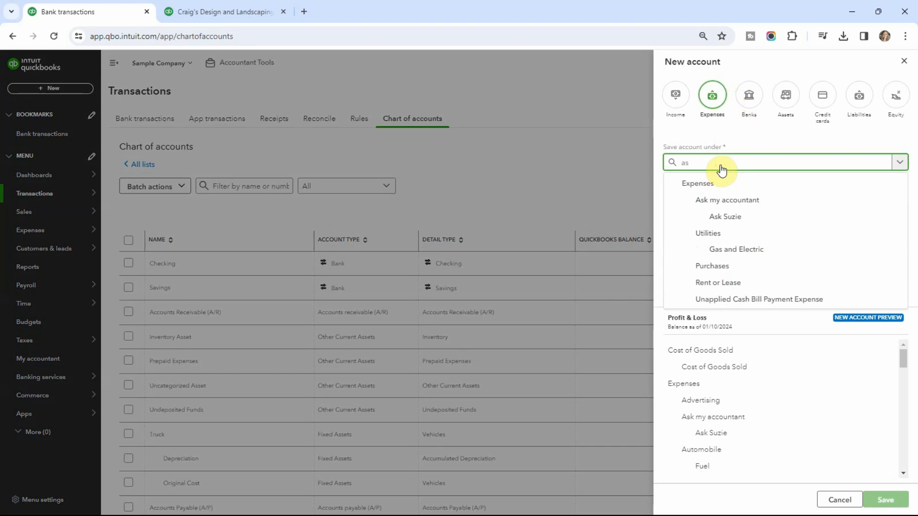
click(728, 200)
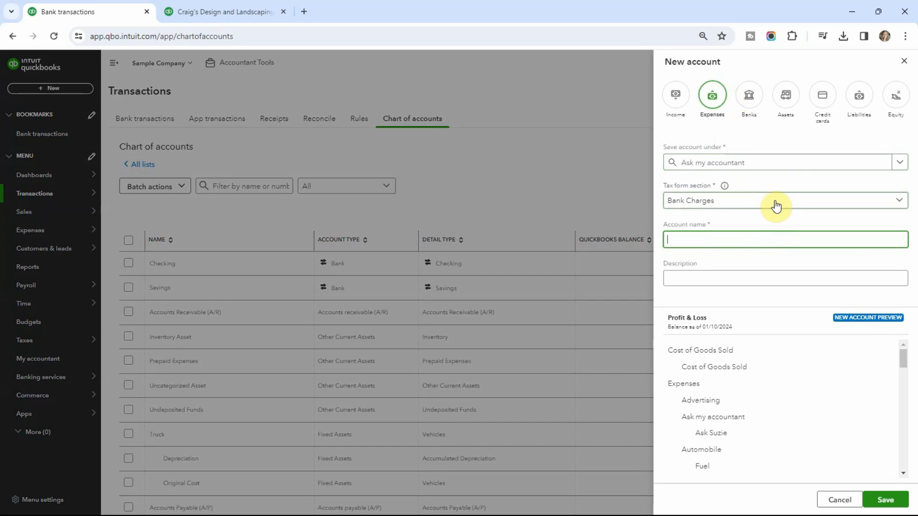
click(785, 201)
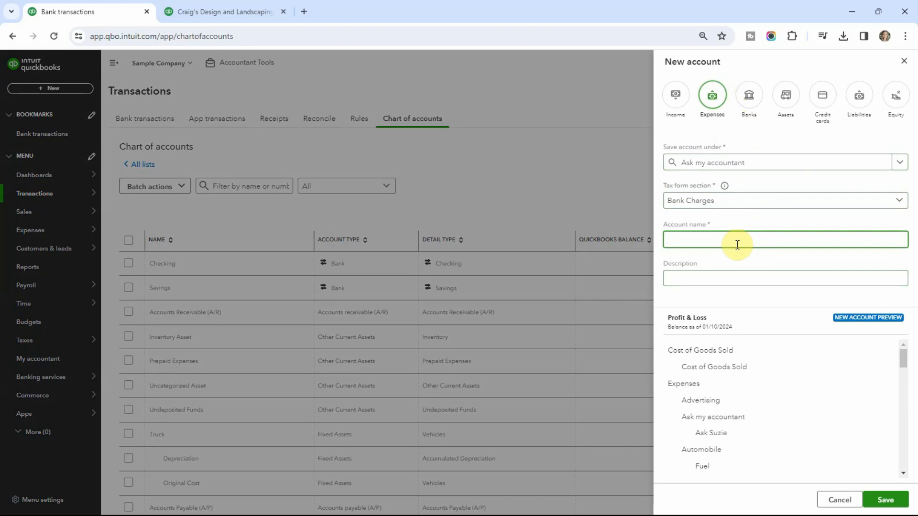
text(Depreciation)
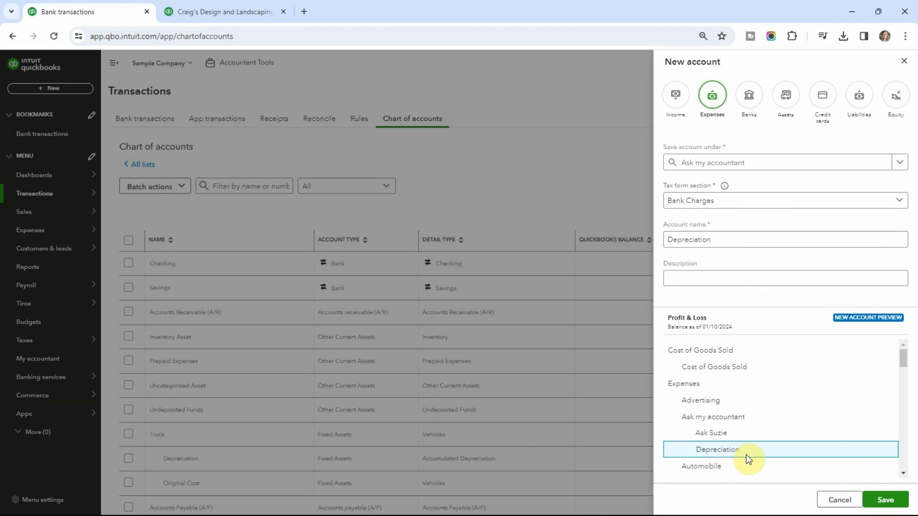
click(886, 500)
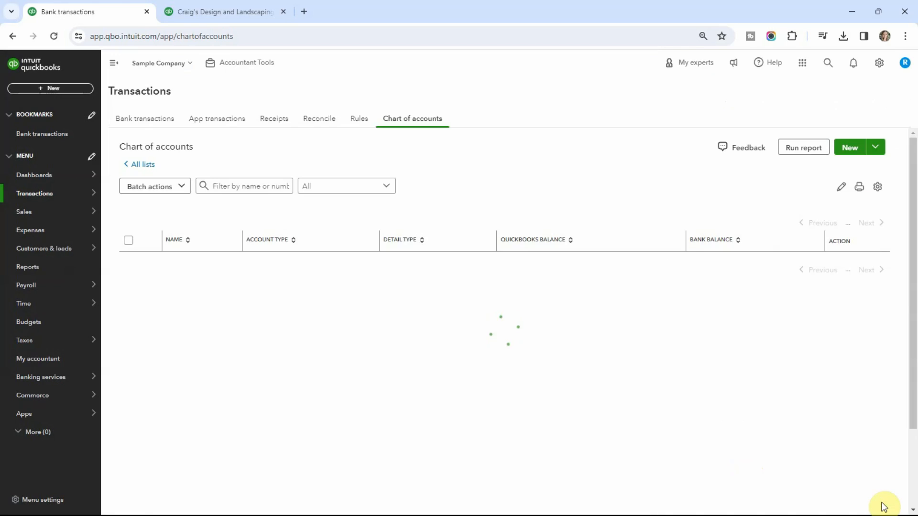
Step: Create and save a 'Payroll question' expense account nested under Ask my accountant
click(850, 148)
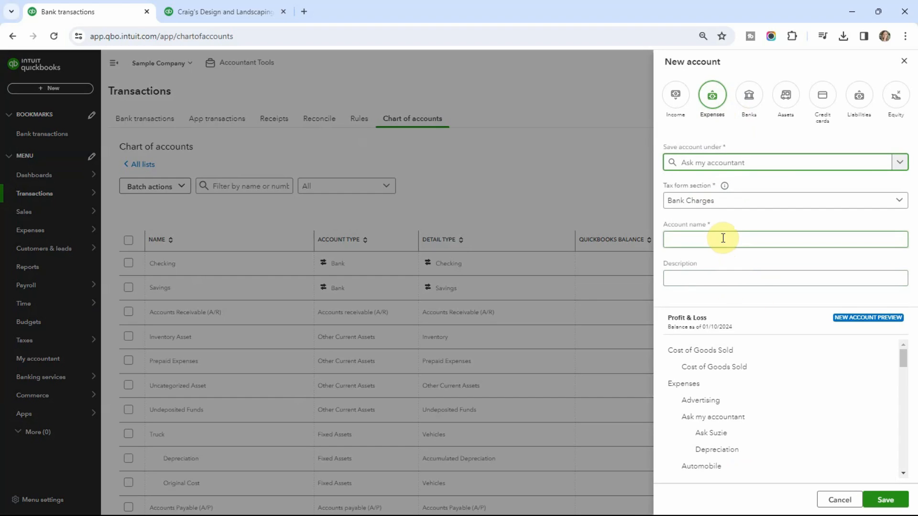
click(723, 239)
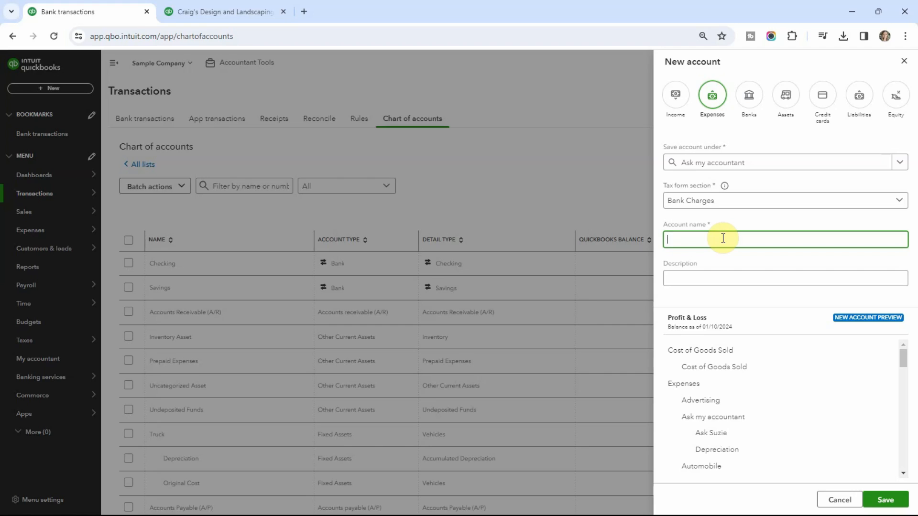
text(Payroll question)
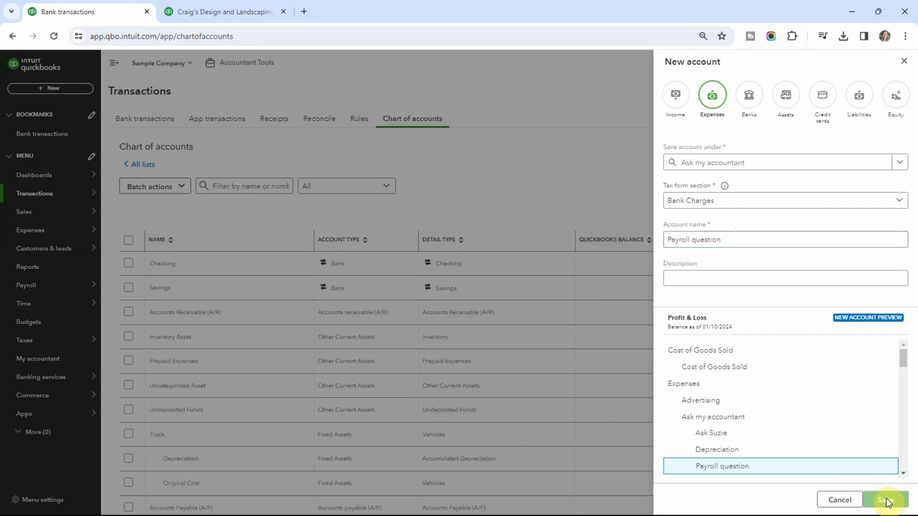
click(888, 513)
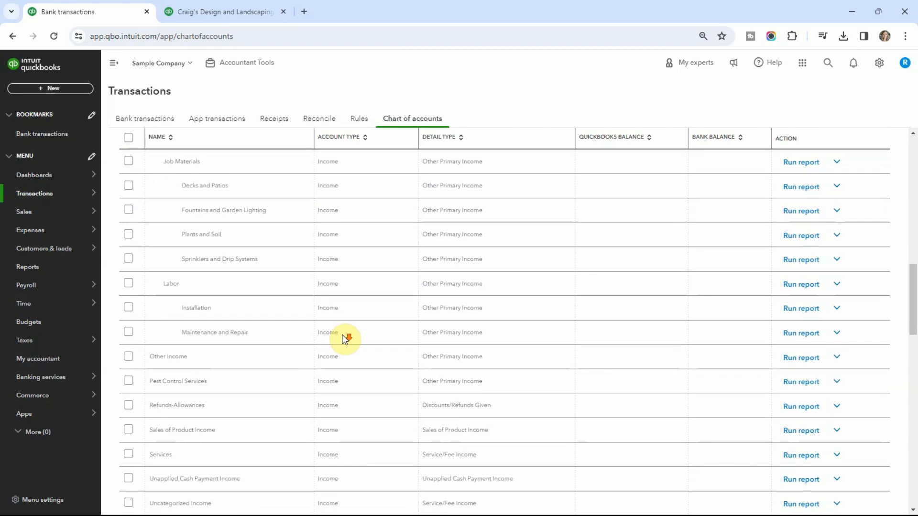
Step: Scroll the chart of accounts to view Ask Suzie, Depreciation and Payroll question sub-accounts
scroll(down, 3)
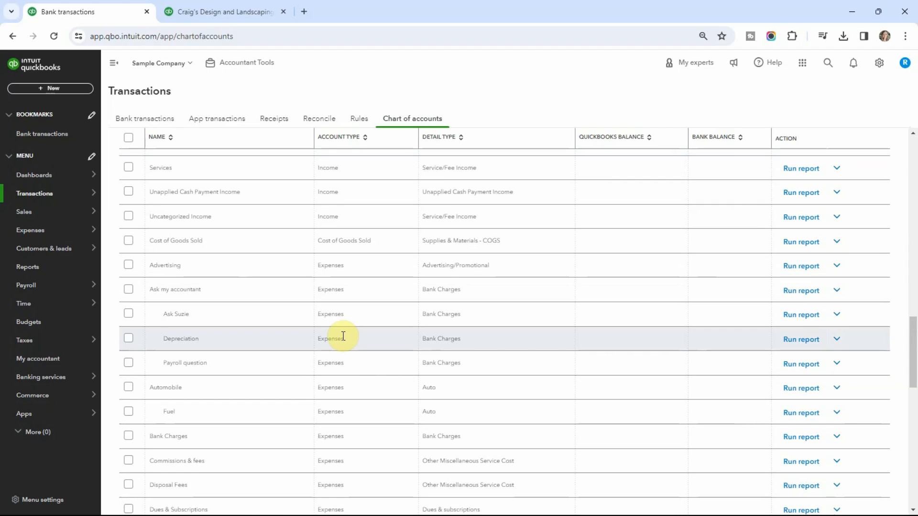
mouse_move(197, 317)
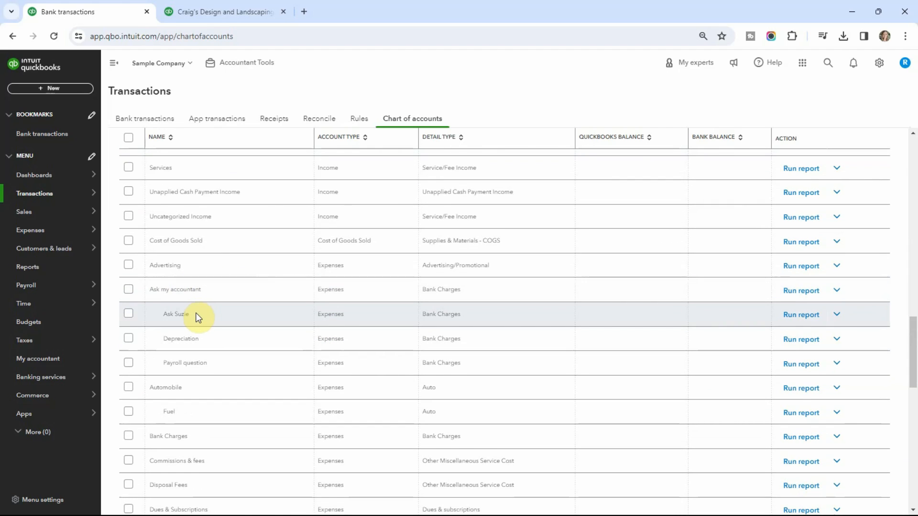
mouse_move(195, 336)
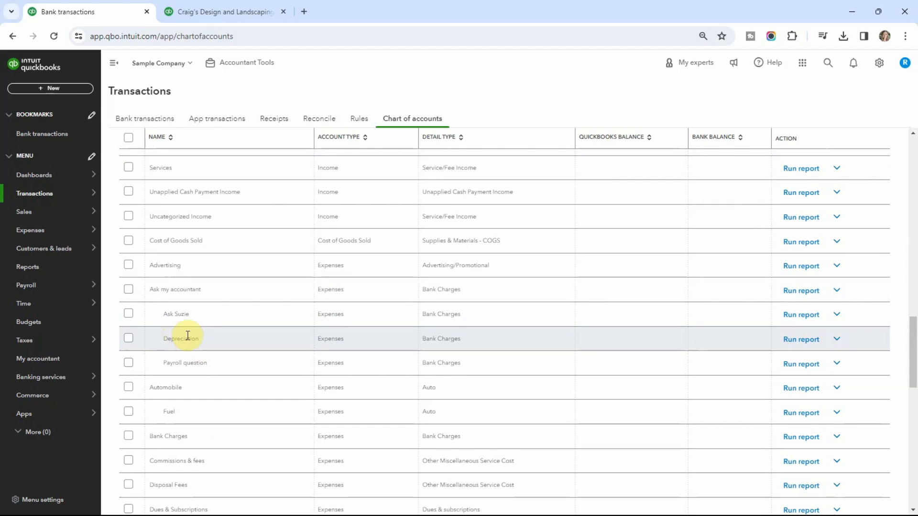
mouse_move(186, 363)
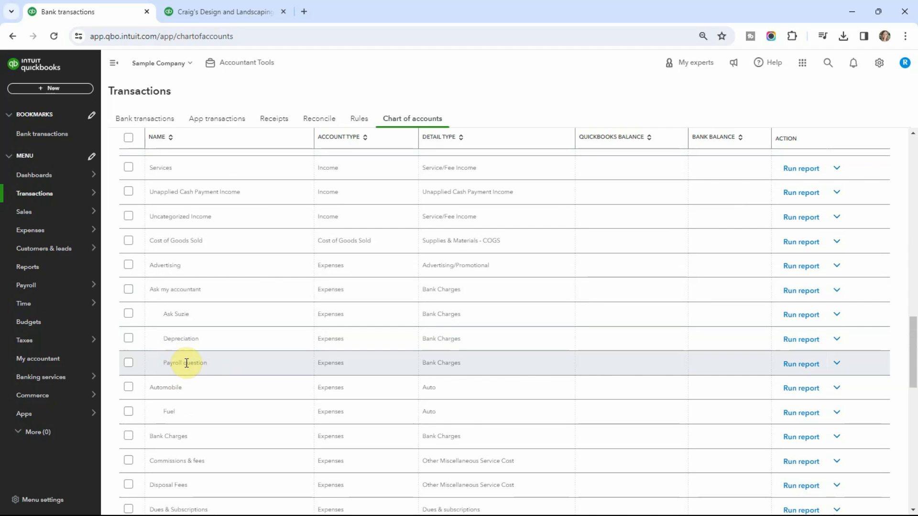
mouse_move(252, 348)
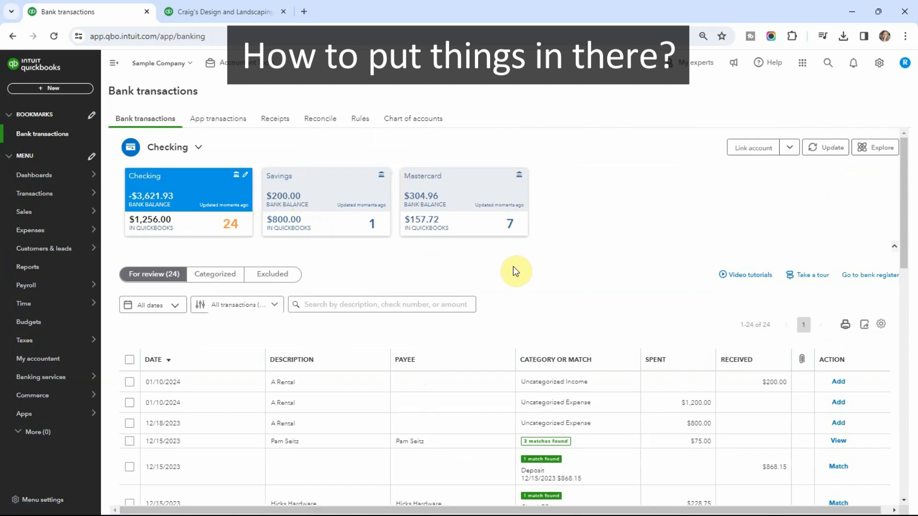
Step: File the $1,200 rental charge under Ask Suzie and the $800 one under Depreciation
scroll(down, 3)
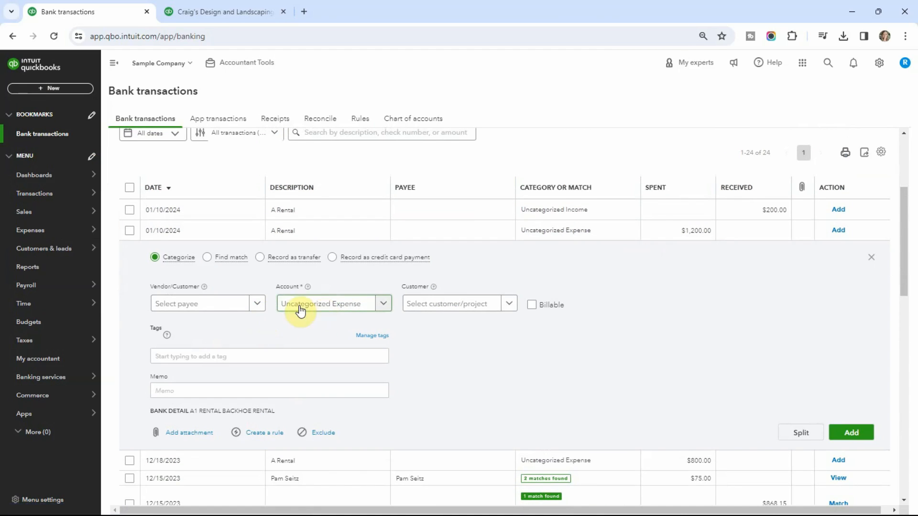
text(as)
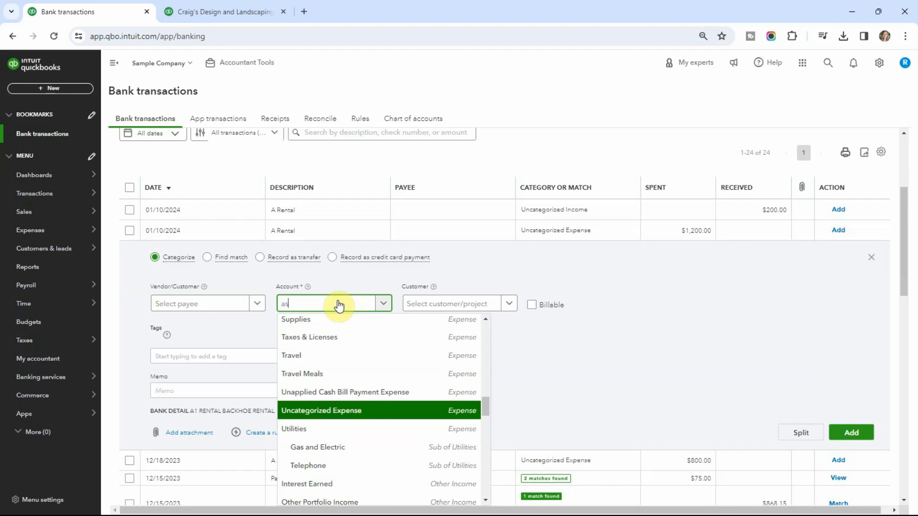
click(332, 304)
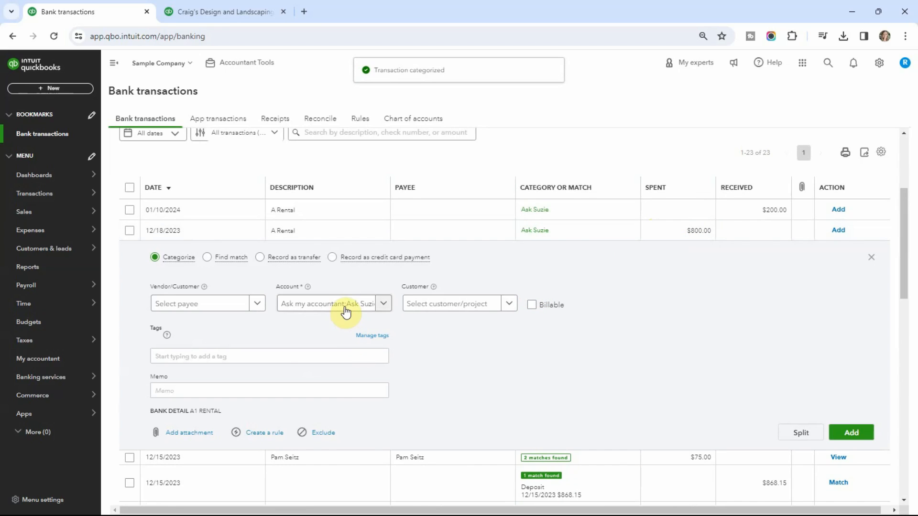
text(de)
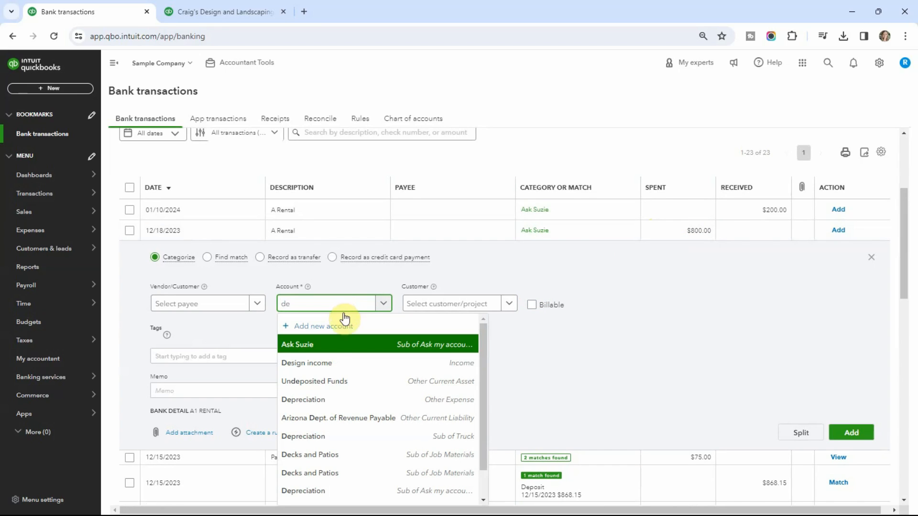
click(302, 399)
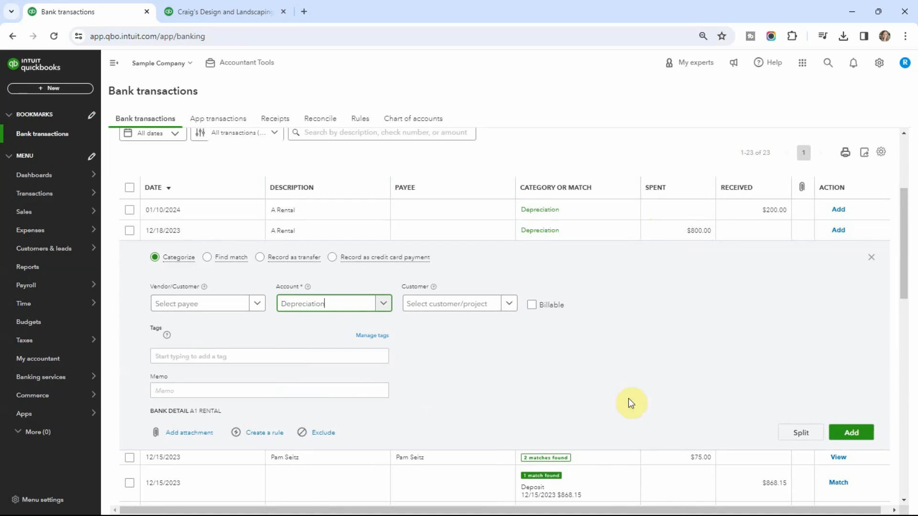
click(851, 432)
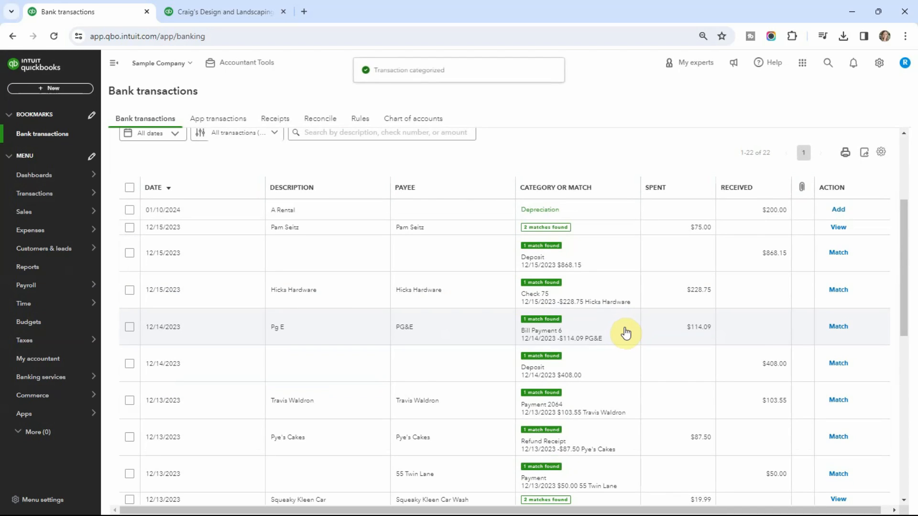
Step: Add Chin's Gas under Payroll question and the $900 Hall Properties payment under Depreciation
scroll(down, 3)
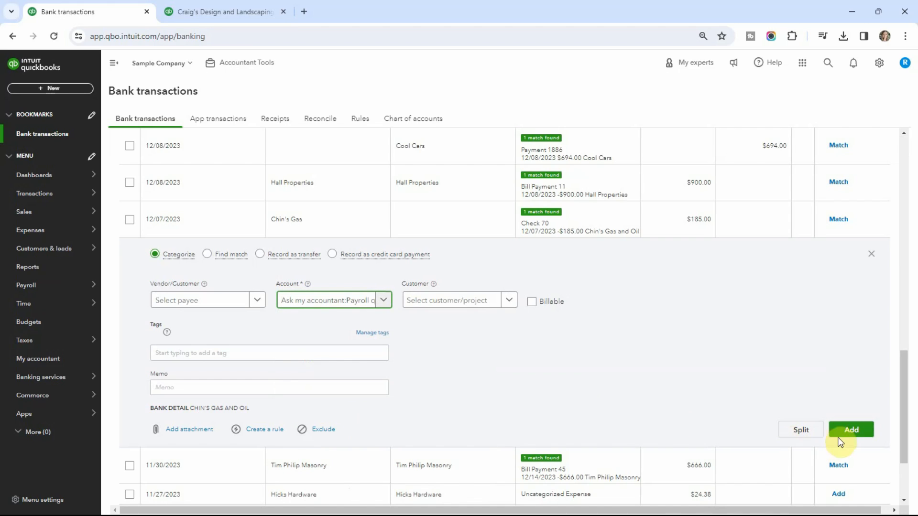
click(852, 430)
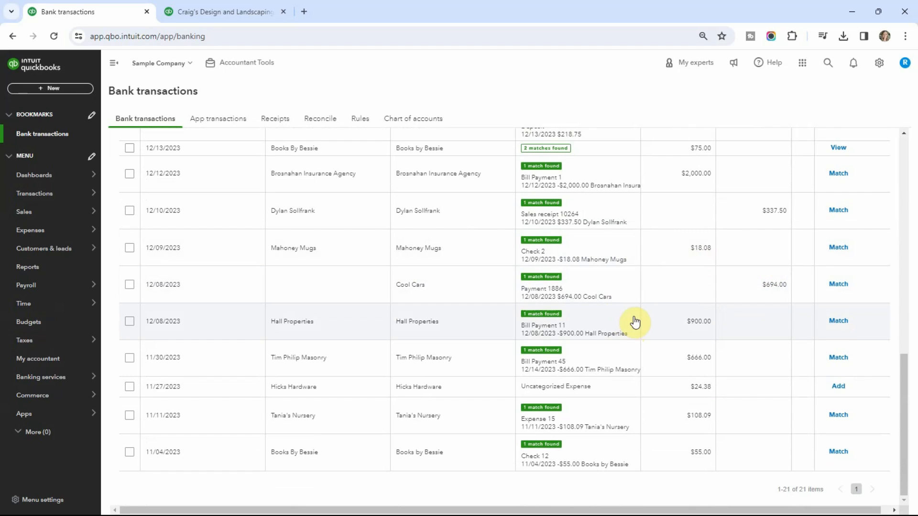
mouse_move(634, 339)
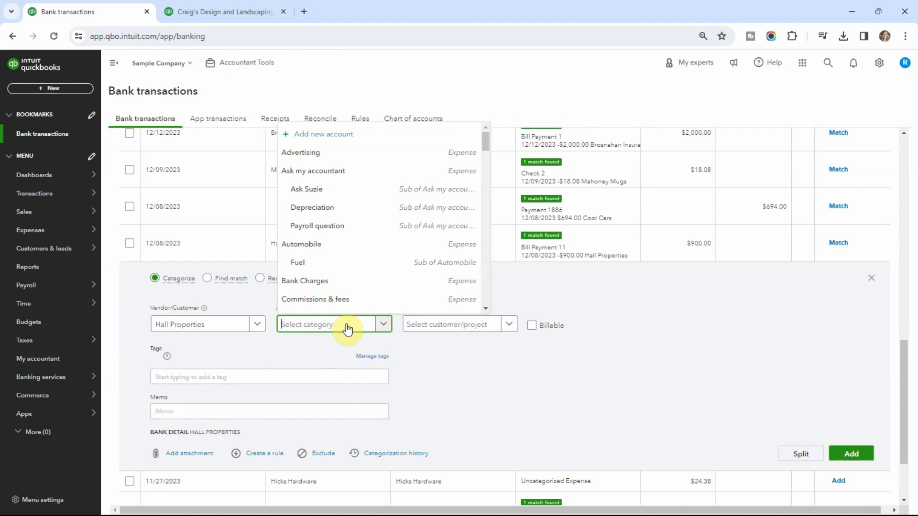
click(313, 208)
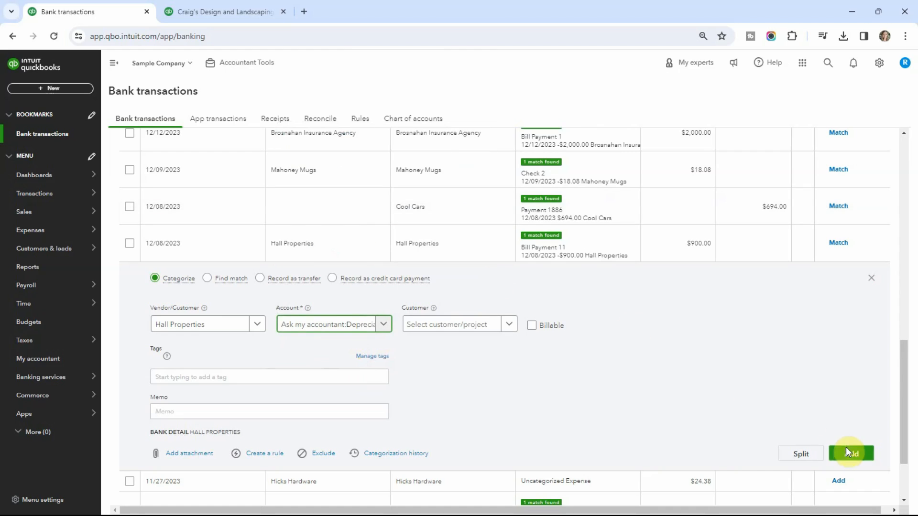
click(852, 453)
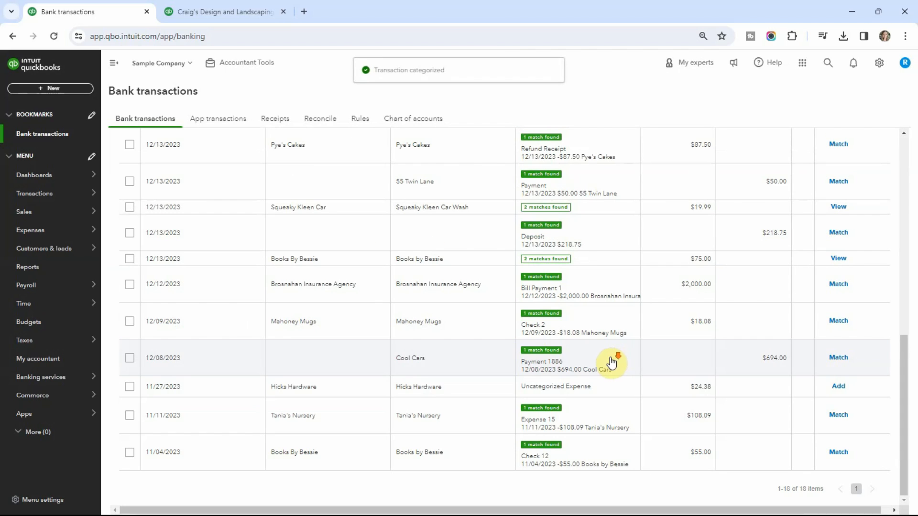
mouse_move(463, 410)
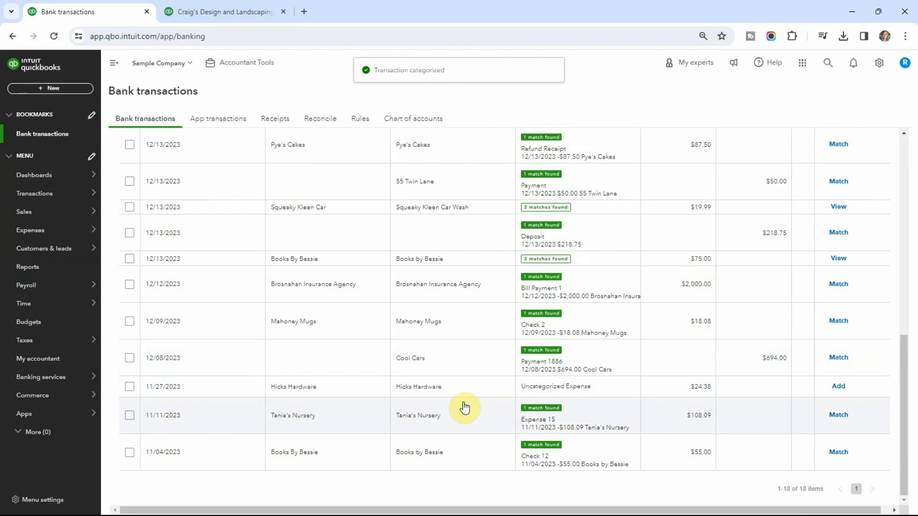
mouse_move(478, 390)
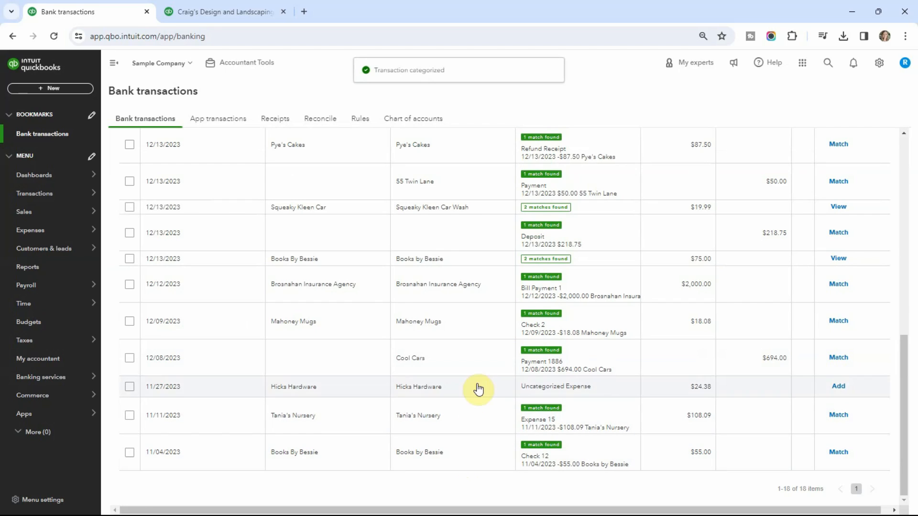
mouse_move(490, 292)
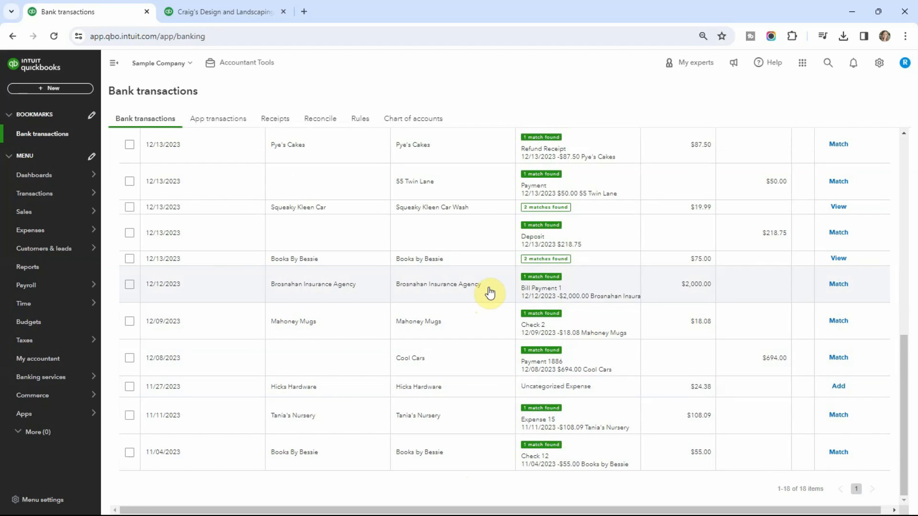
click(490, 291)
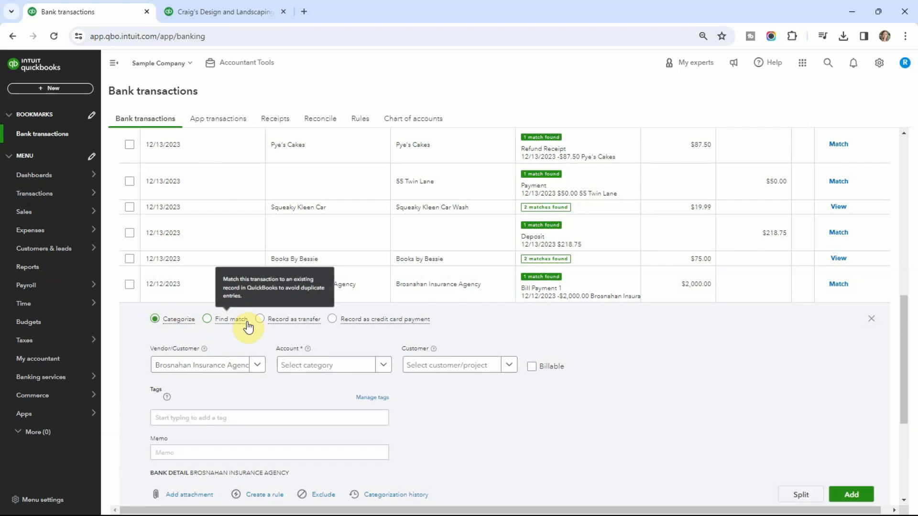
click(335, 365)
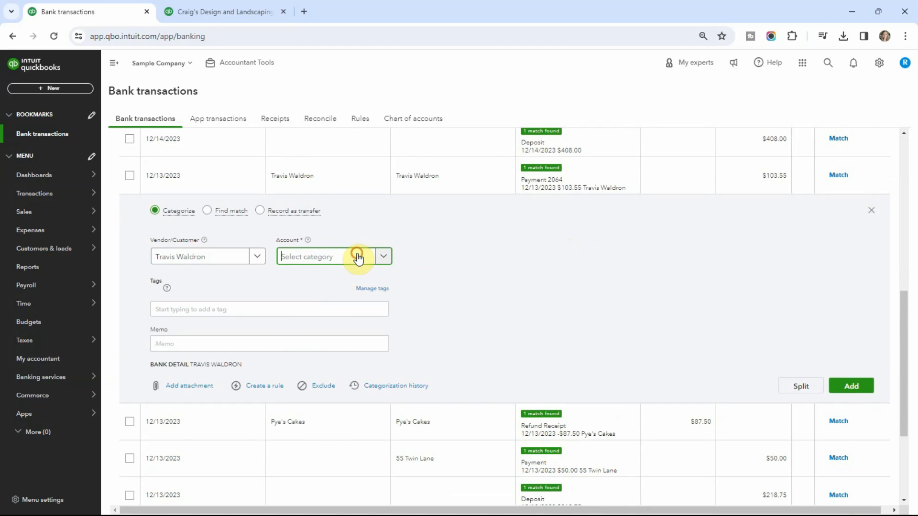
text(su)
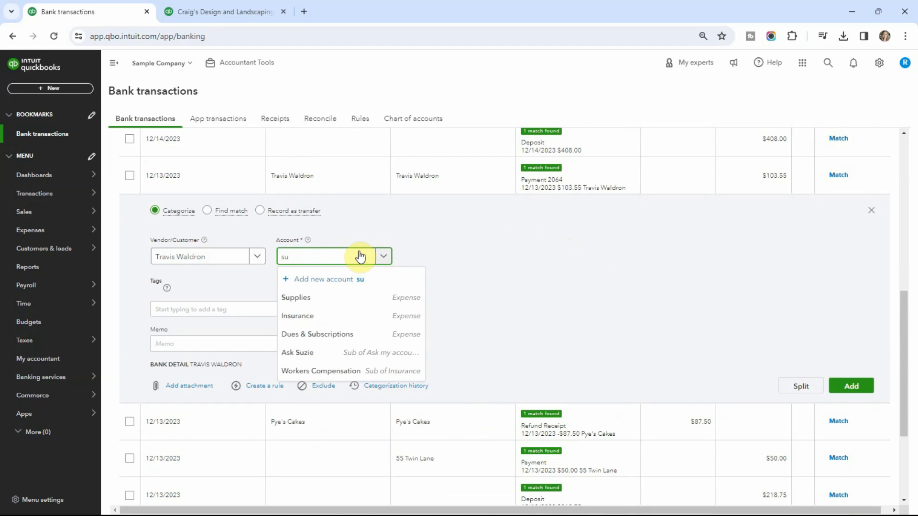
click(297, 353)
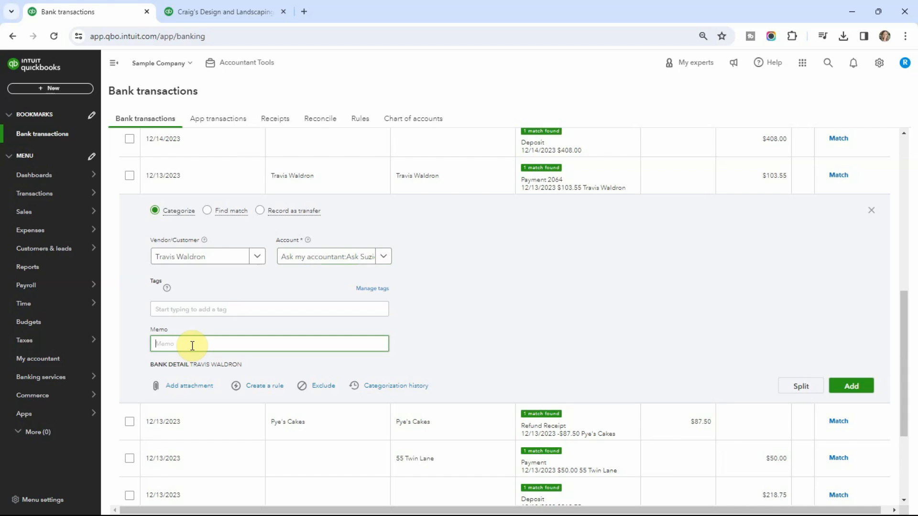
text(Sho)
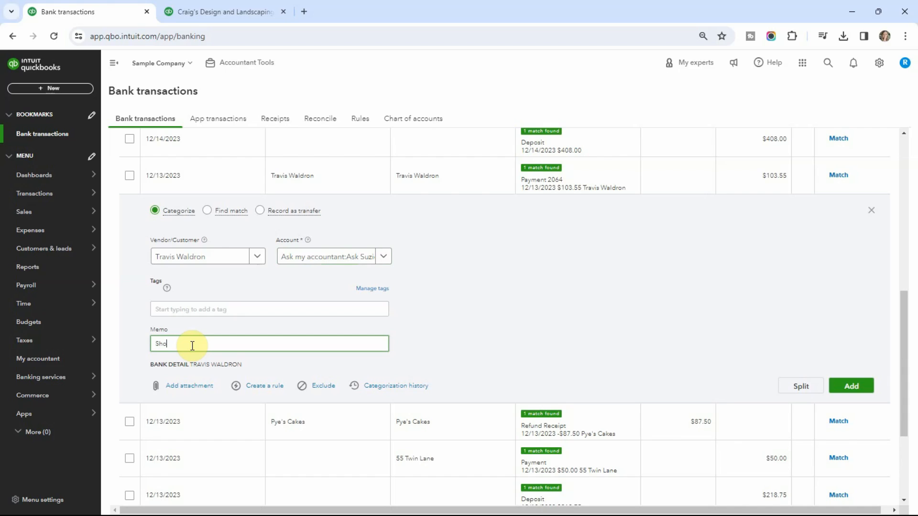
text(uld)
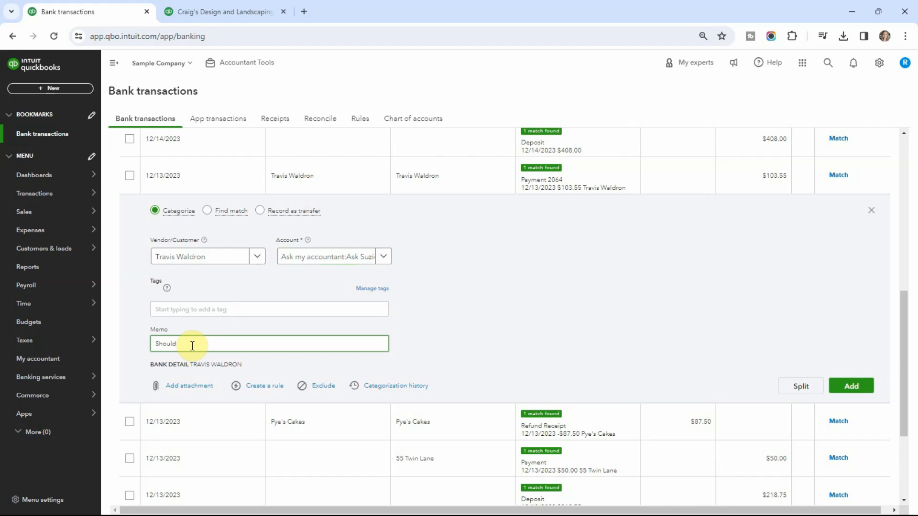
text(this go under)
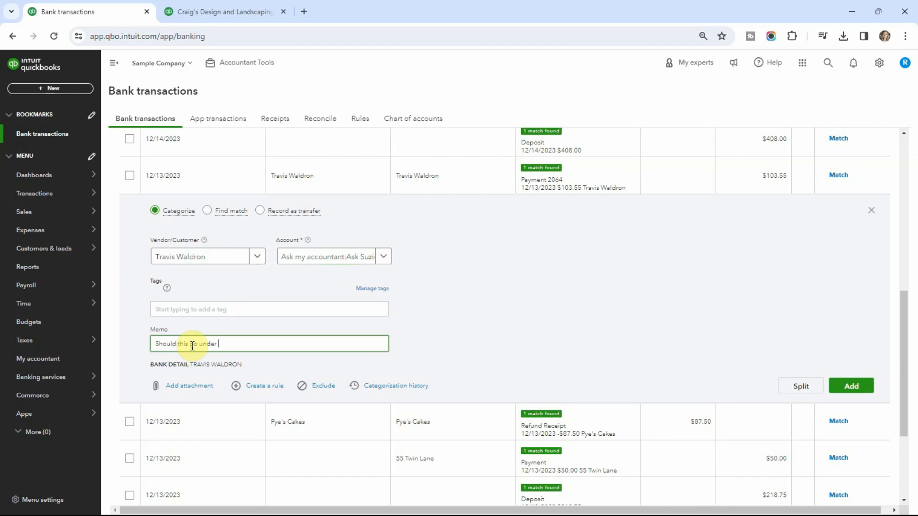
text(Joe or)
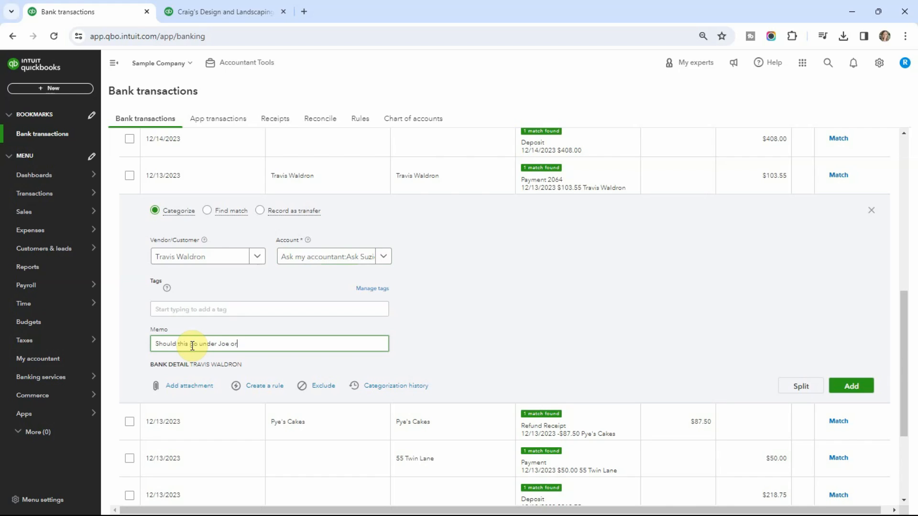
text(Trevor)
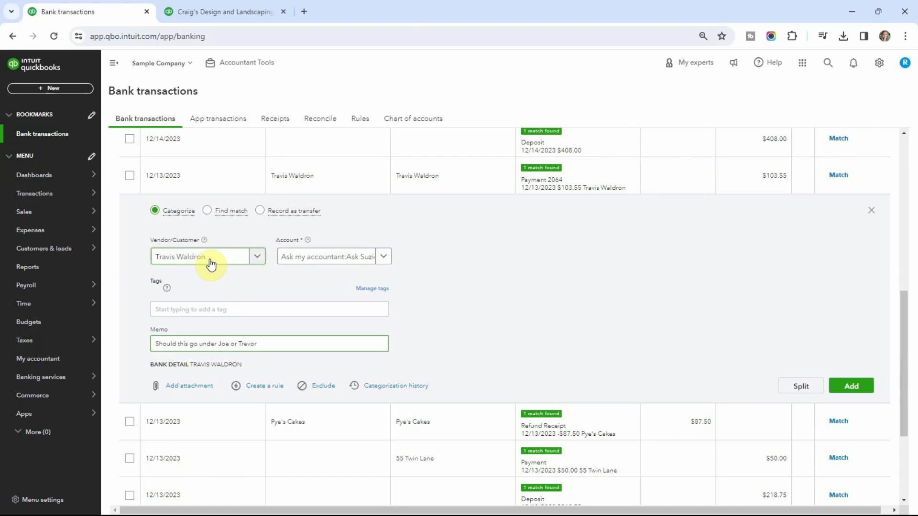
Step: Replace the memo with 'Is this an office party with everyone?'
click(268, 344)
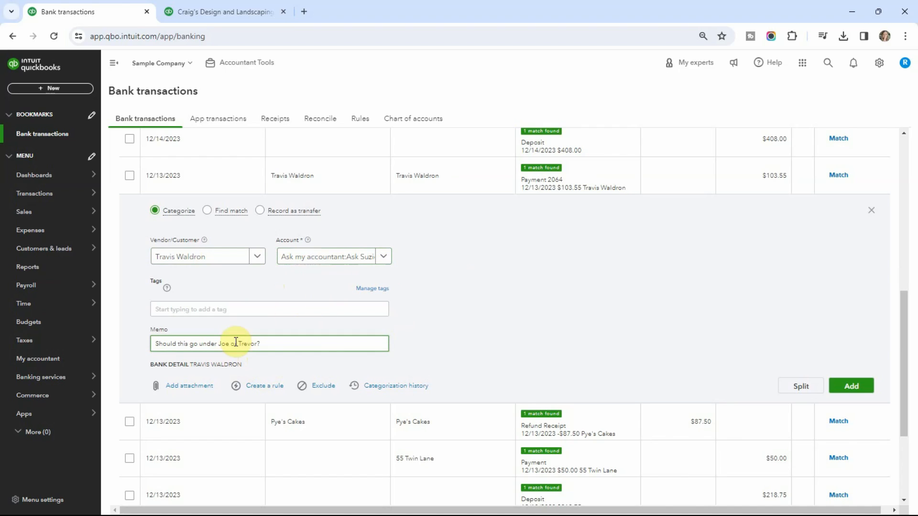
mouse_move(314, 344)
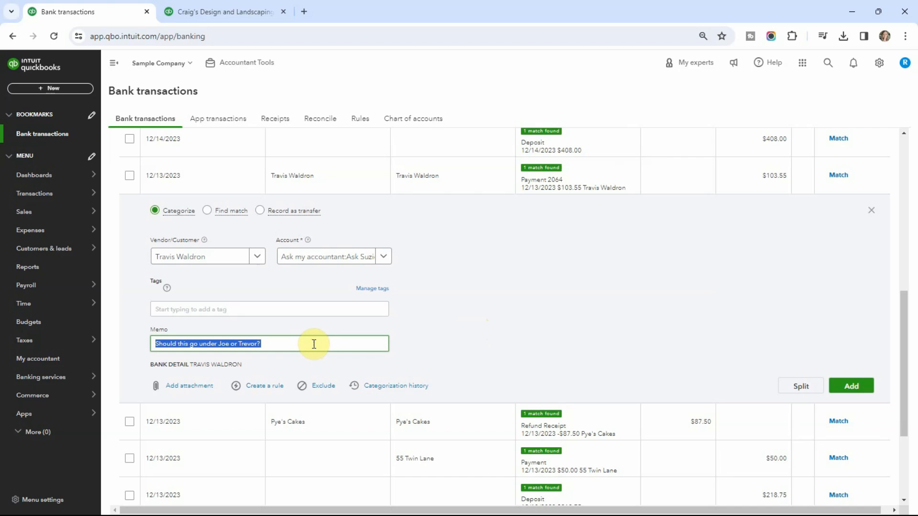
text(s)
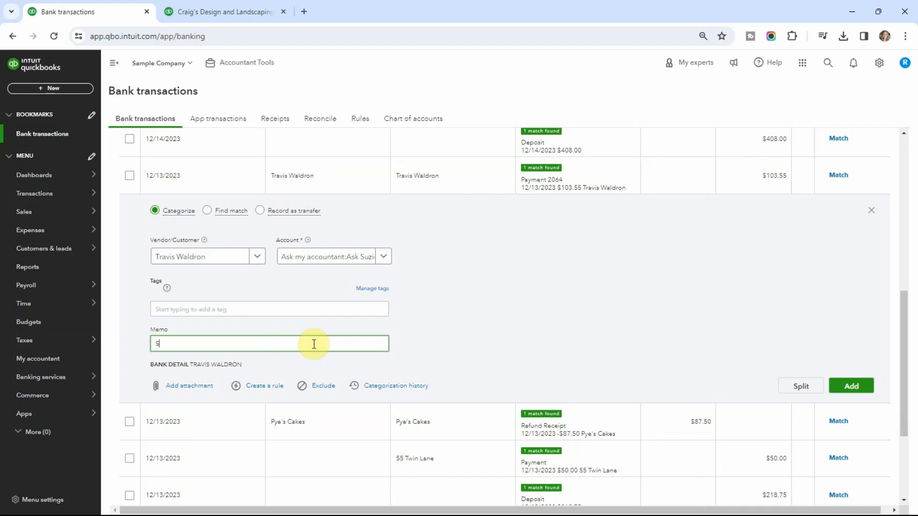
text(Is this an)
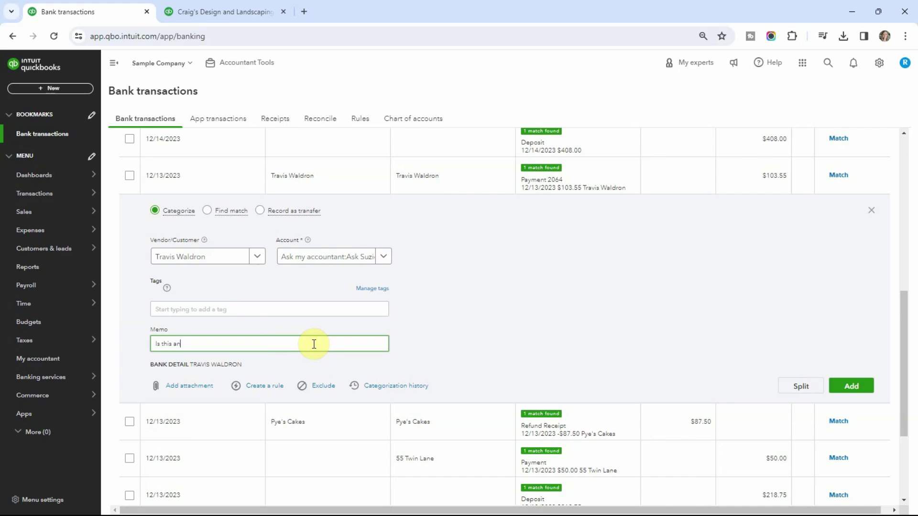
text(office party wi)
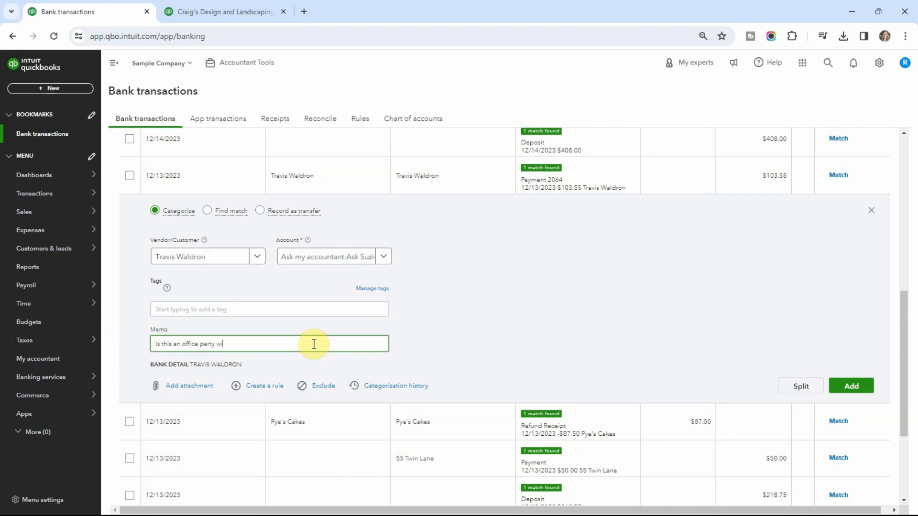
text(th everyone?)
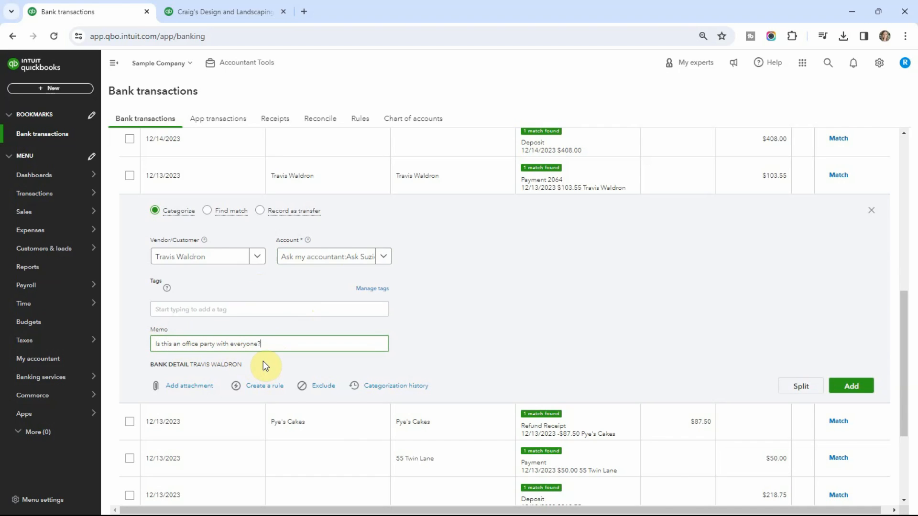
mouse_move(538, 355)
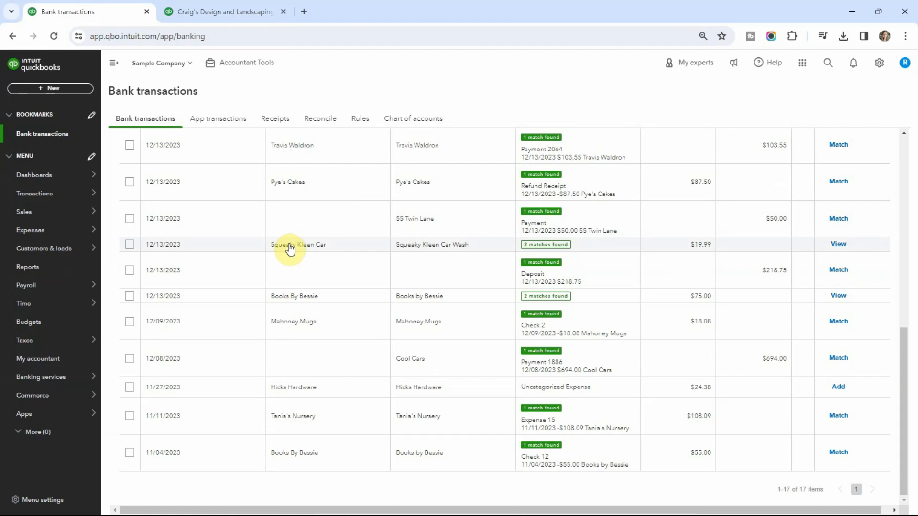
Step: Scroll the Profit and Loss report to Ask Suzie, Depreciation and Payroll question, totaling 4,558.50
click(227, 12)
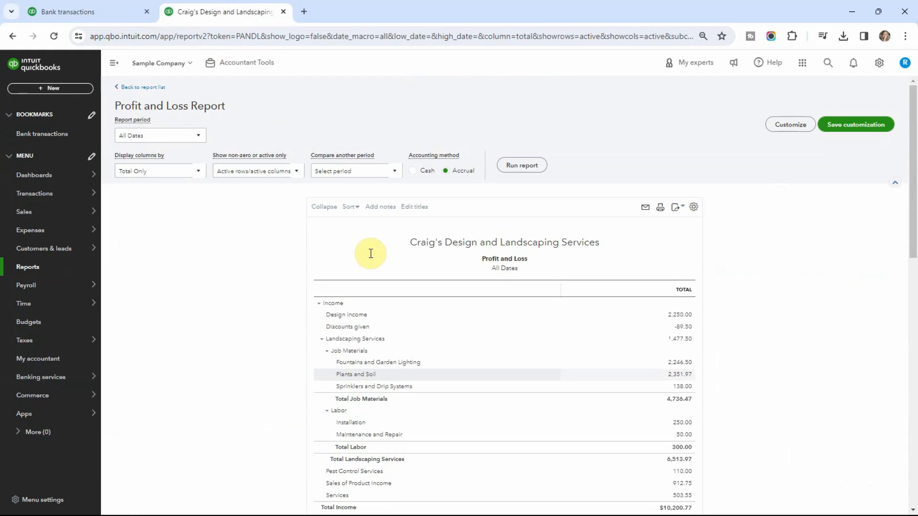
scroll(down, 3)
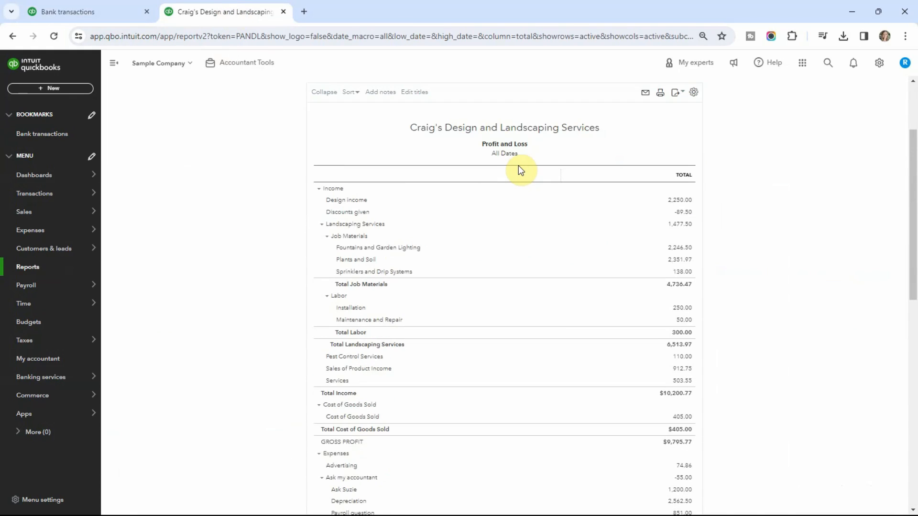
scroll(down, 3)
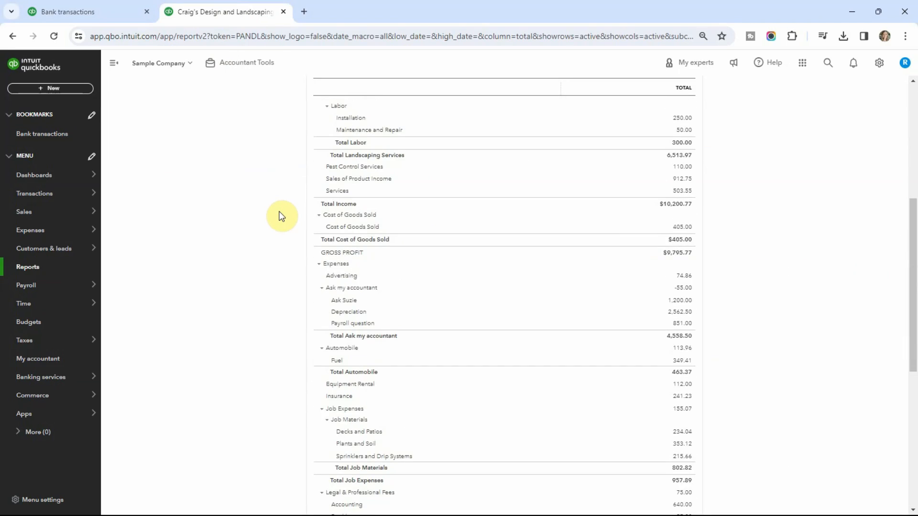
scroll(down, 3)
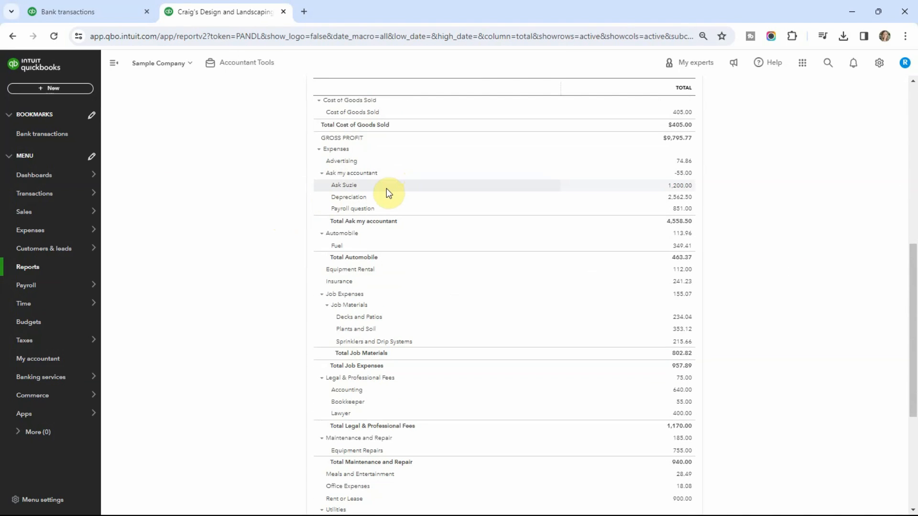
mouse_move(383, 200)
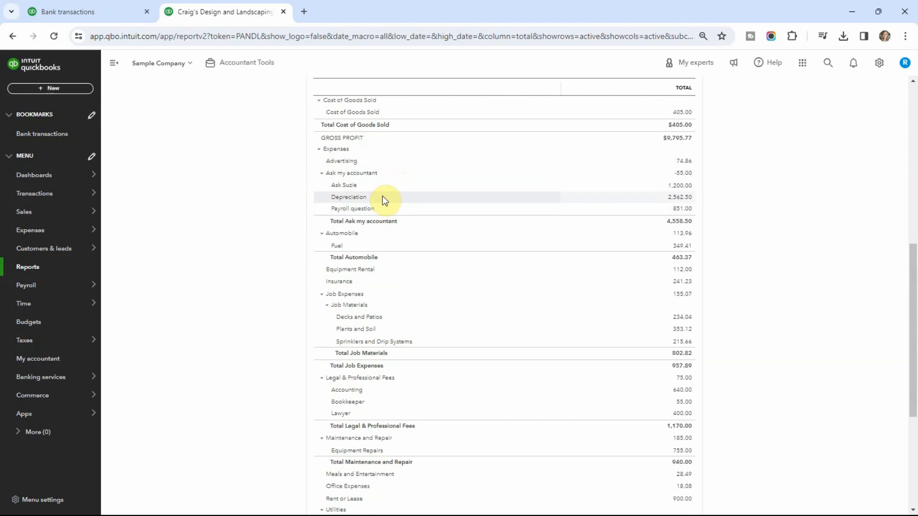
mouse_move(368, 209)
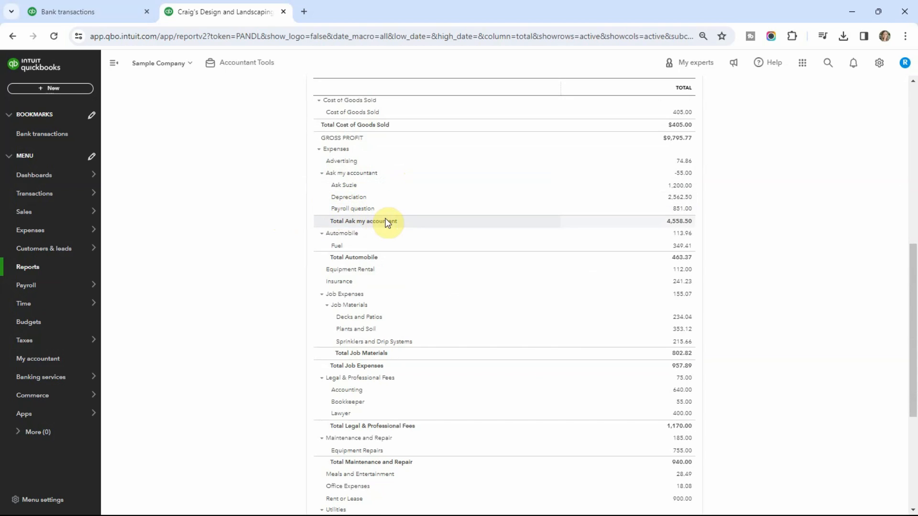
mouse_move(527, 201)
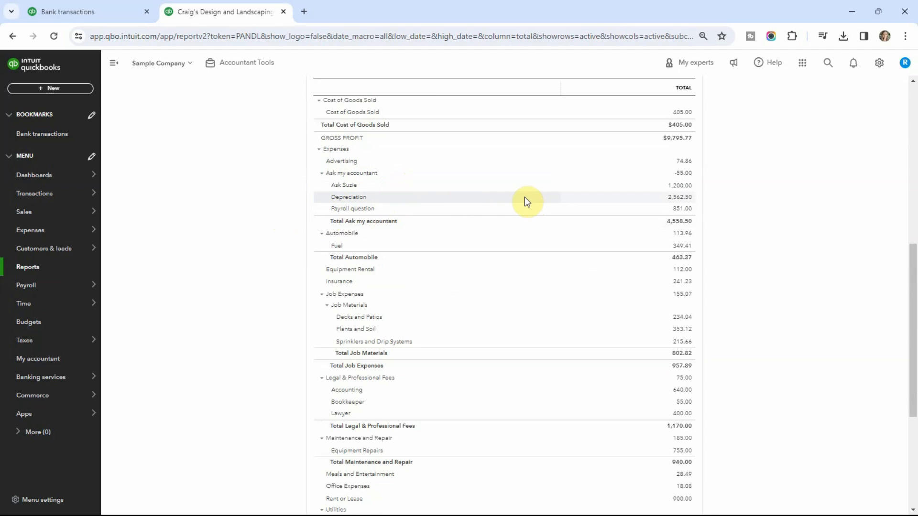
mouse_move(266, 220)
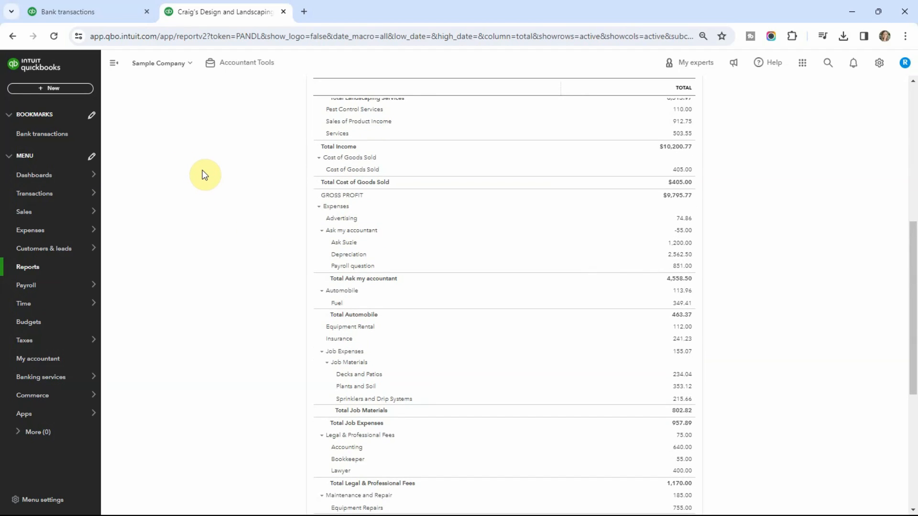
mouse_move(428, 258)
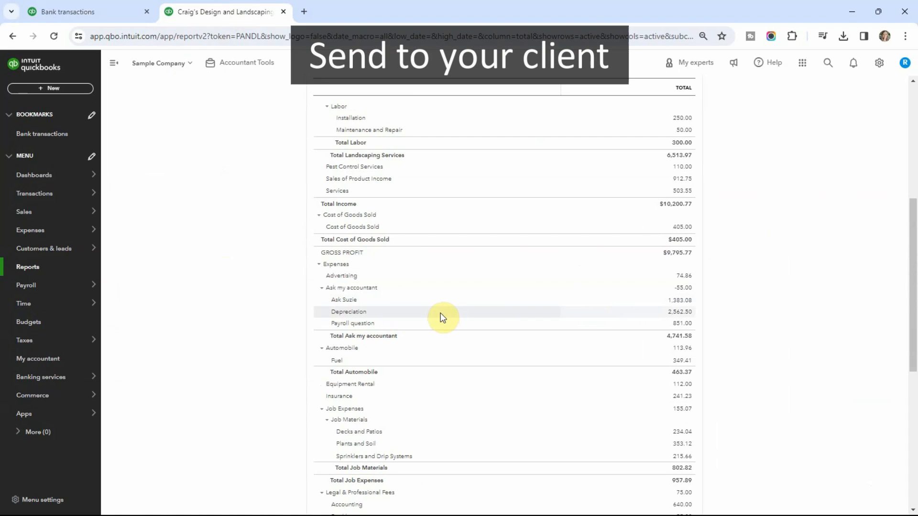
mouse_move(493, 304)
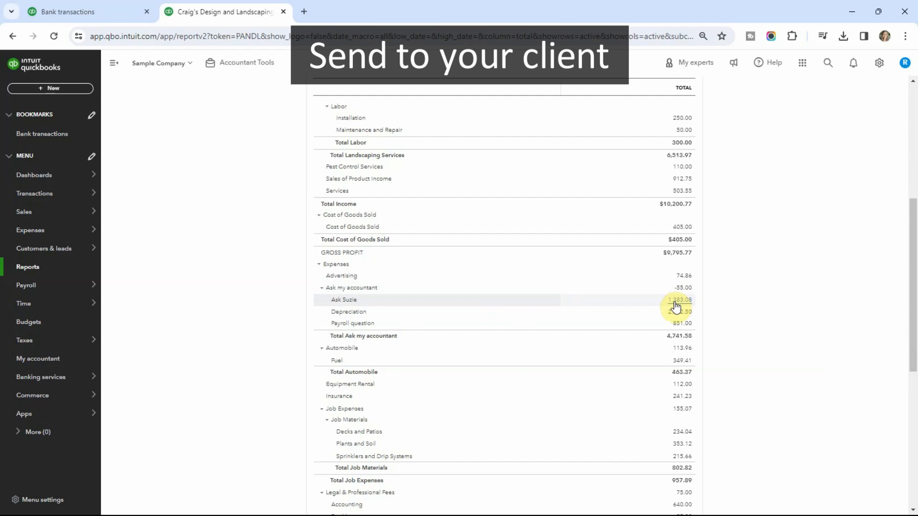
Step: Open the Ask Suzie transaction report ($1,383.08, four expenses) and show its export options
click(678, 300)
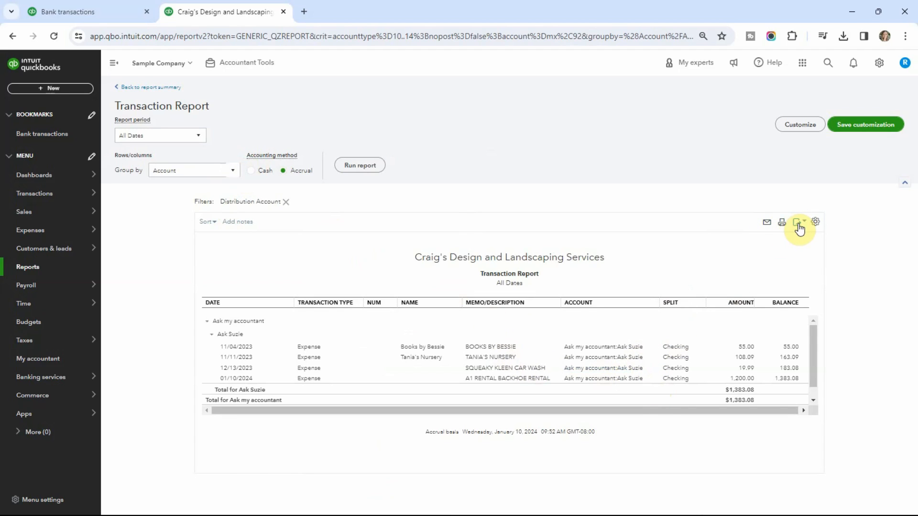
mouse_move(768, 224)
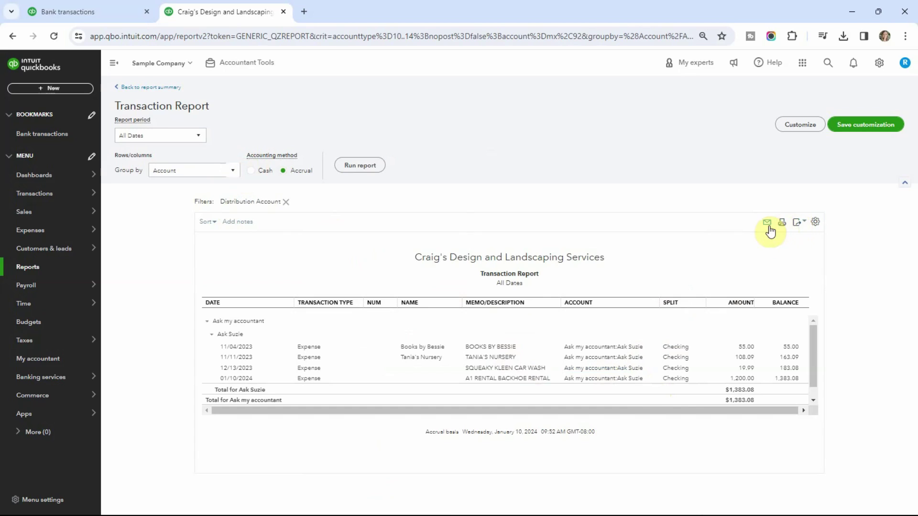
click(799, 222)
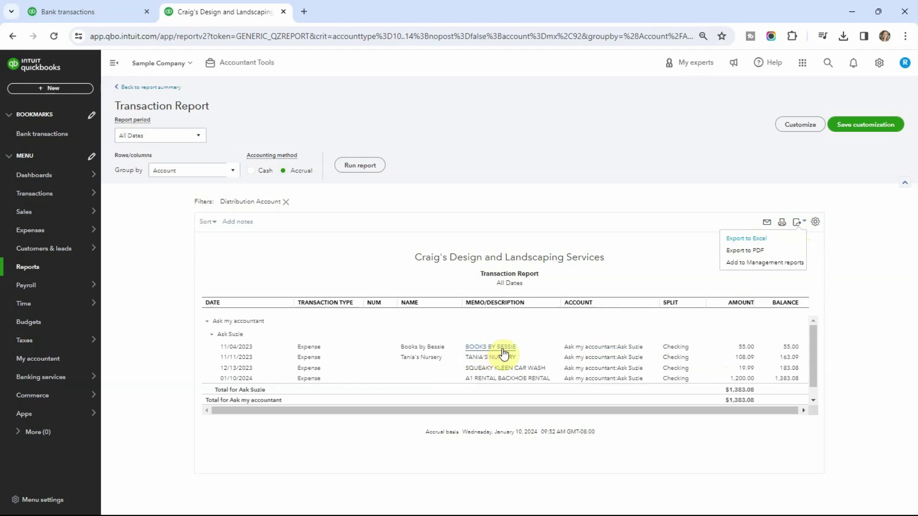
mouse_move(538, 364)
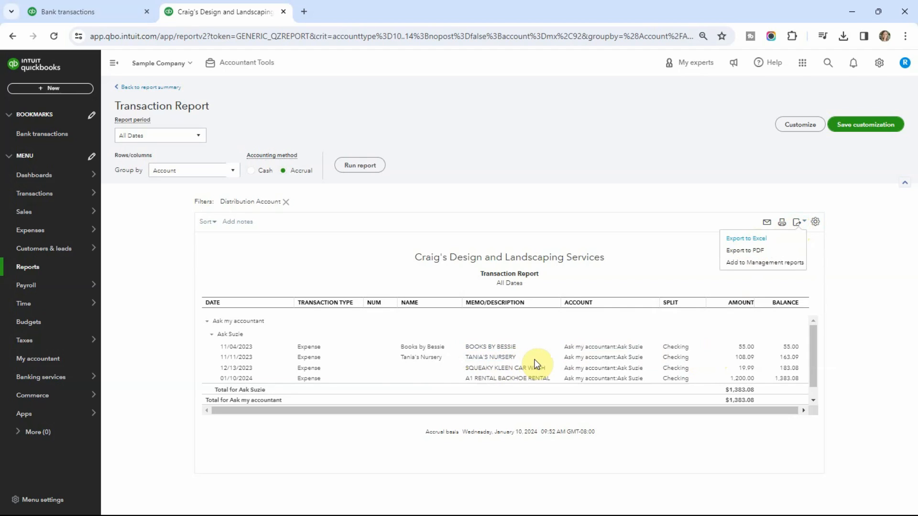
mouse_move(856, 270)
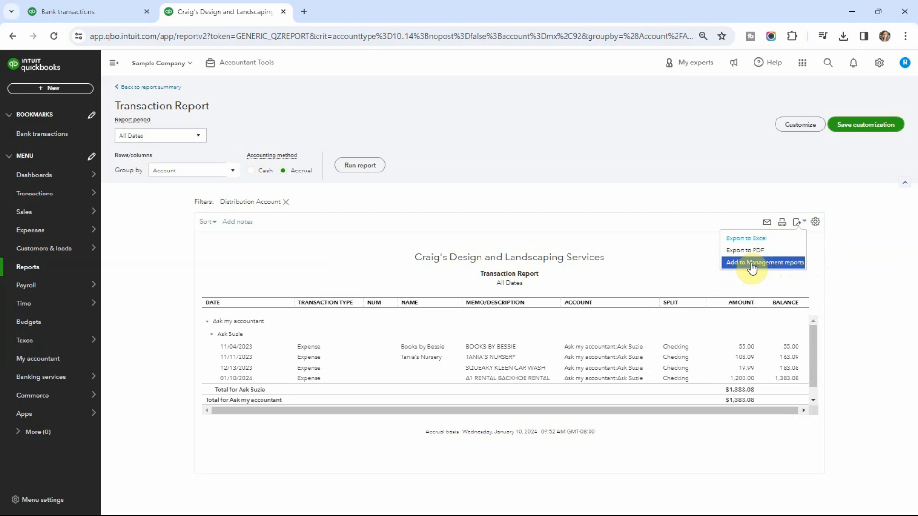
mouse_move(757, 271)
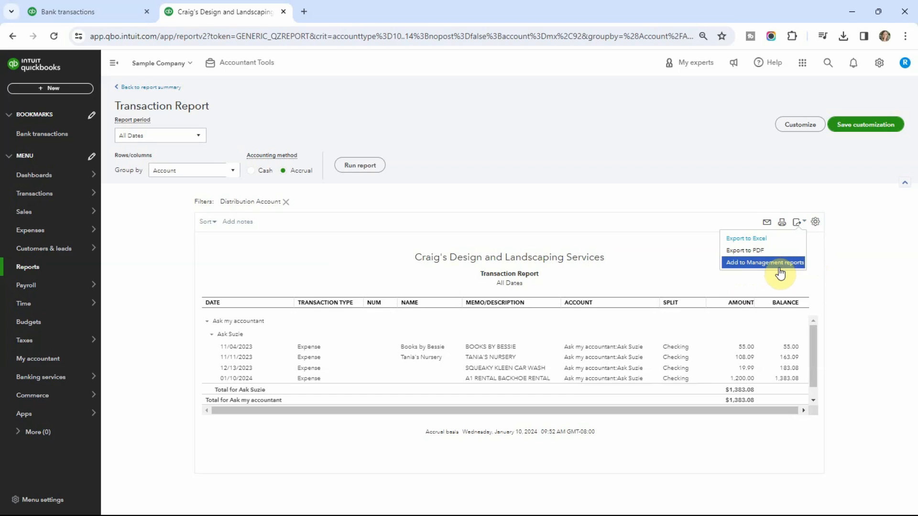
mouse_move(783, 271)
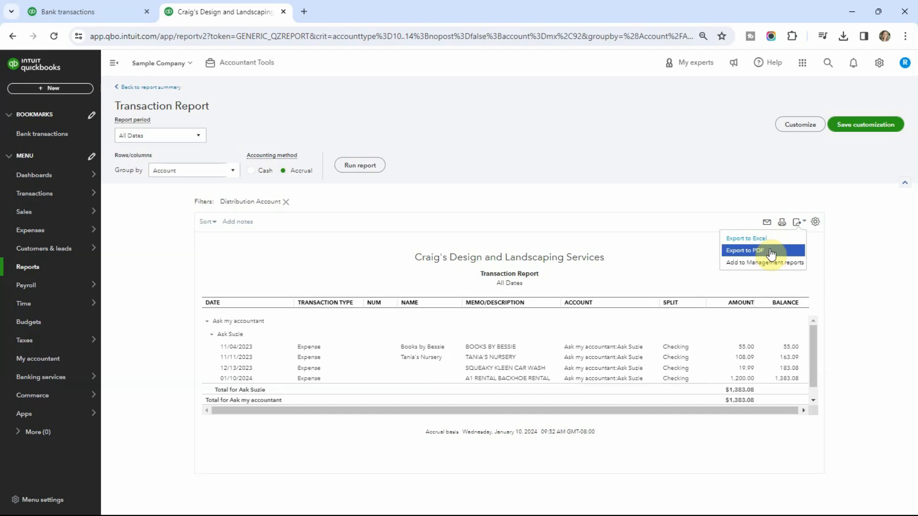
Step: Preview the Ask Suzie report as a PDF in landscape orientation, then close the preview
click(746, 250)
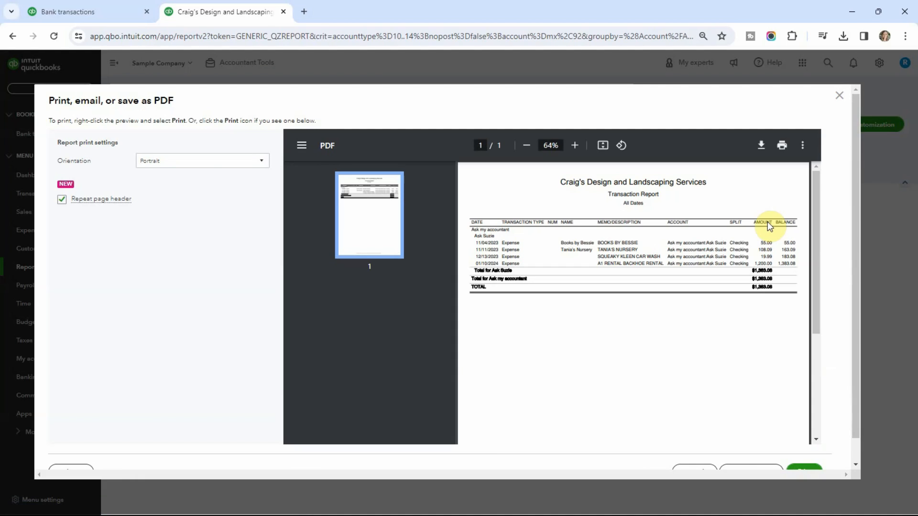
click(202, 161)
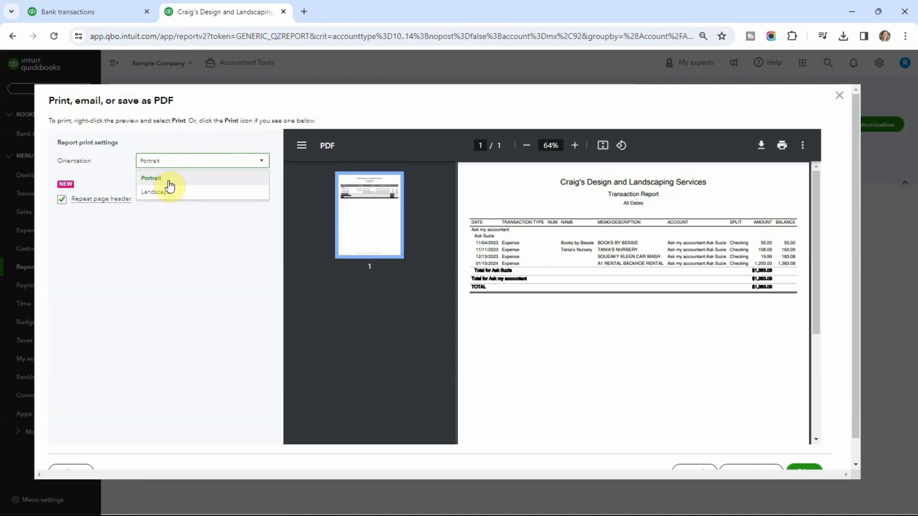
click(151, 192)
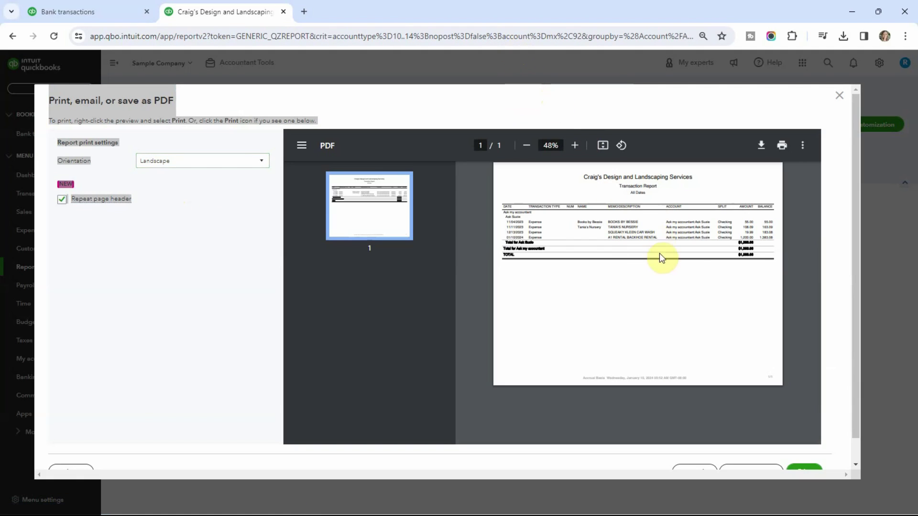
mouse_move(811, 448)
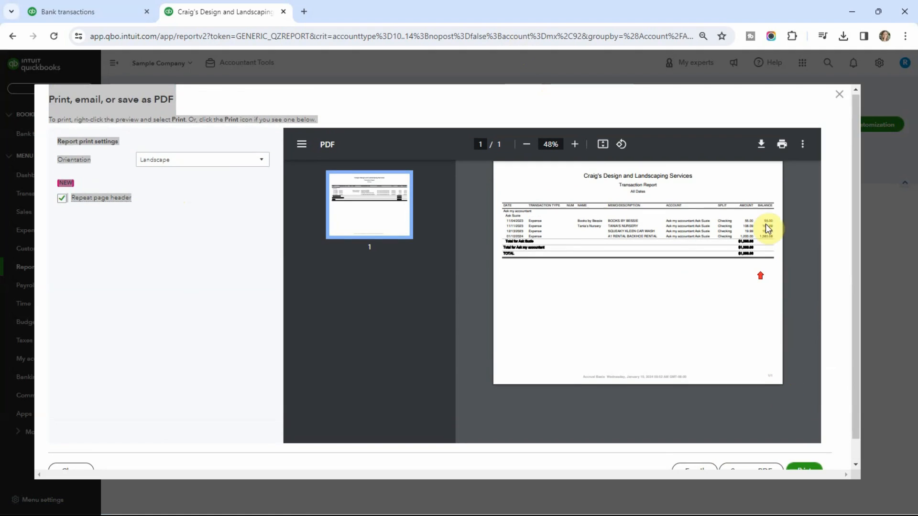
click(840, 94)
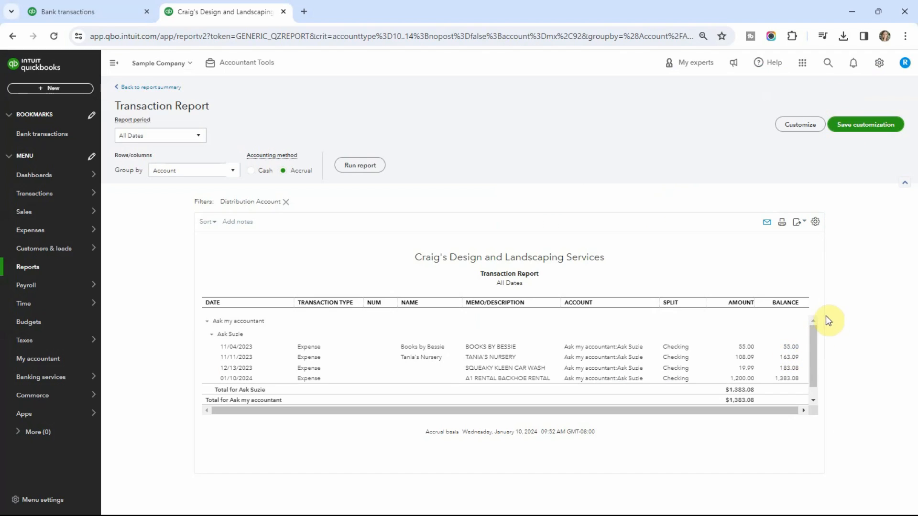
mouse_move(798, 280)
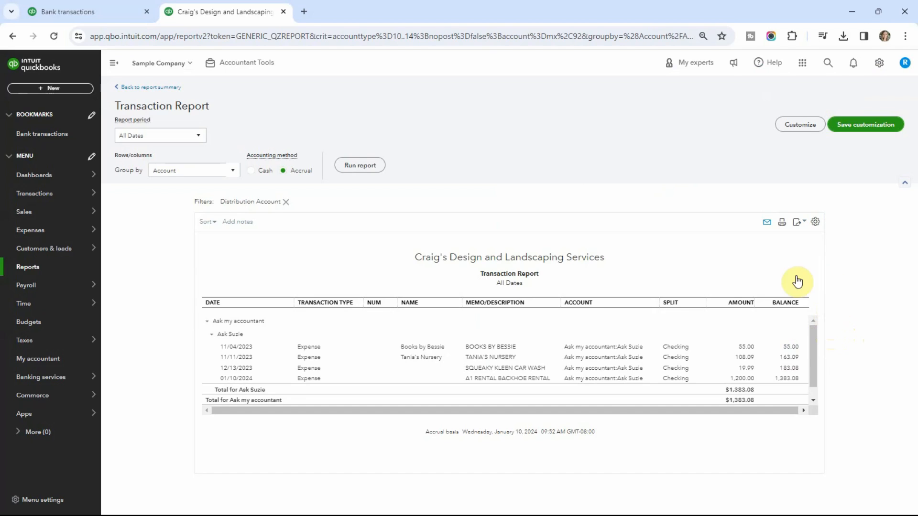
mouse_move(603, 407)
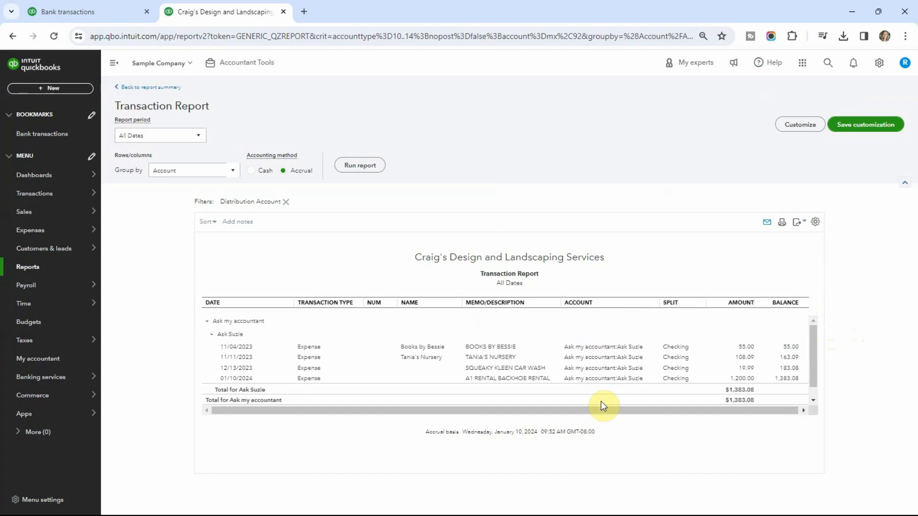